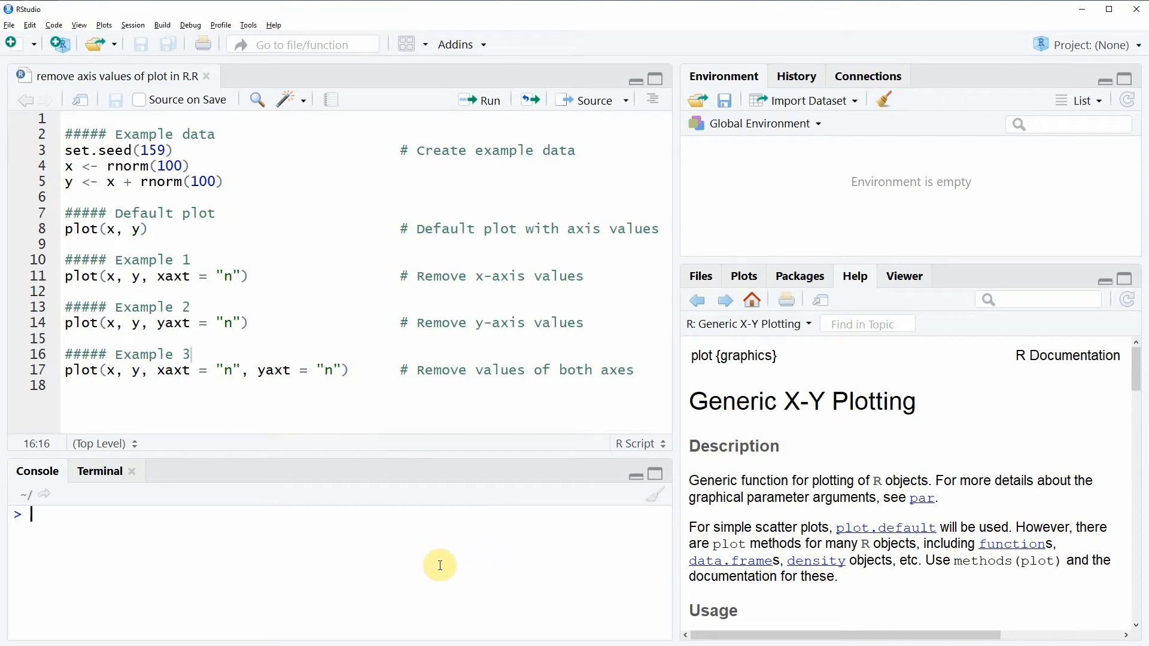
mouse_move(424, 570)
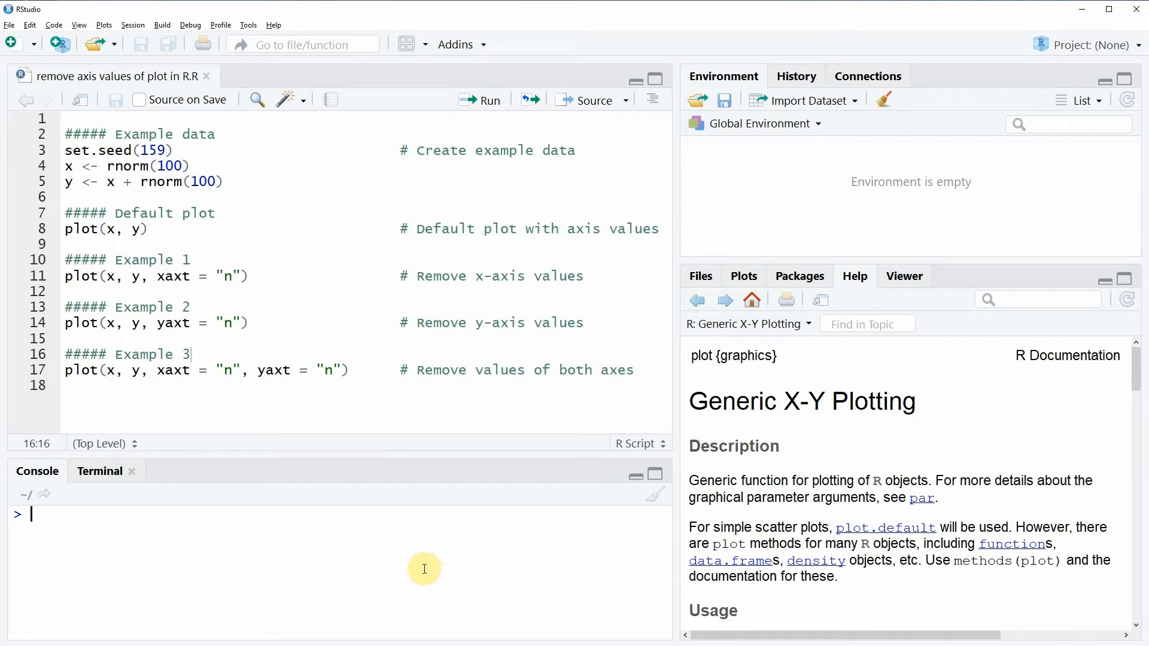
mouse_move(406, 561)
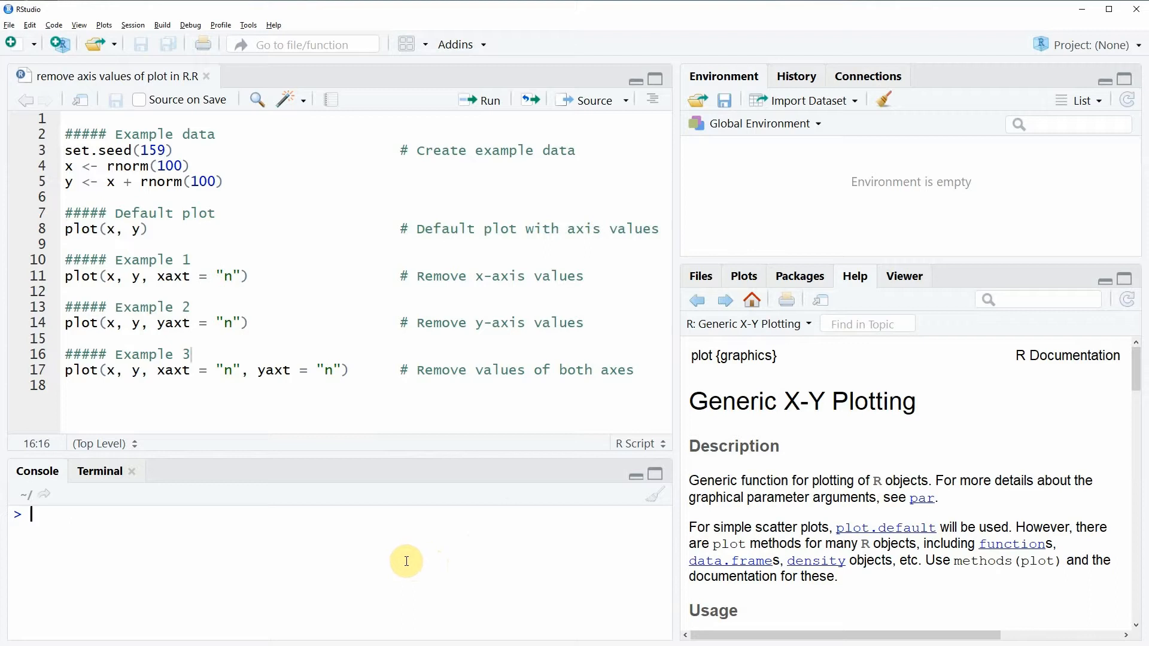
mouse_move(398, 564)
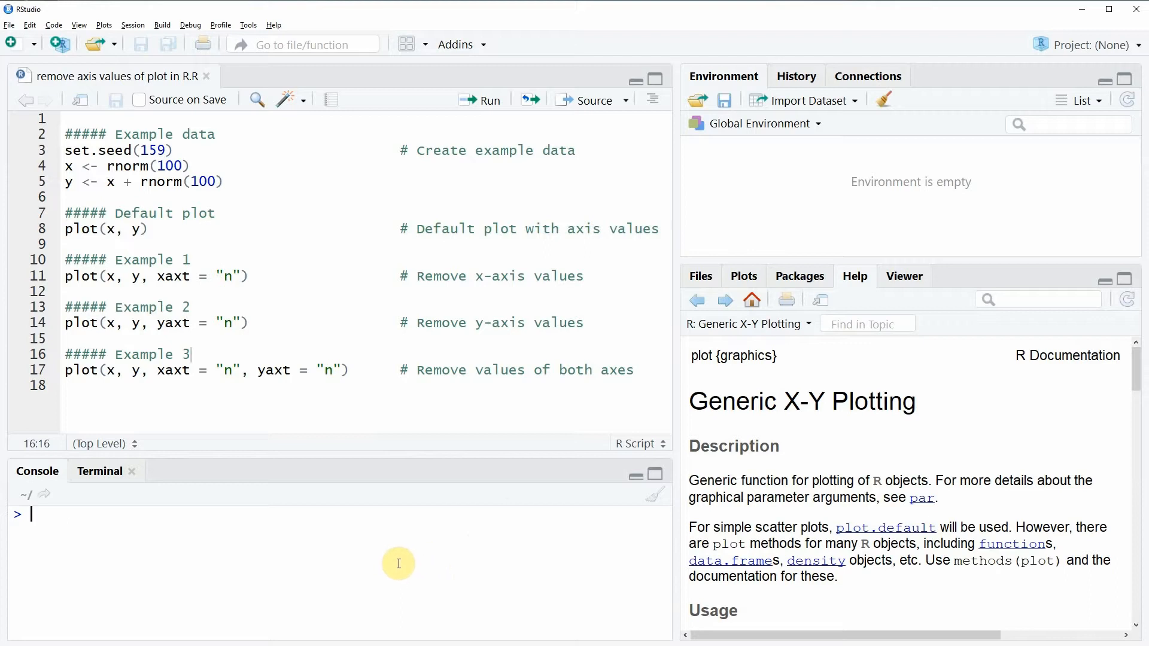
mouse_move(387, 554)
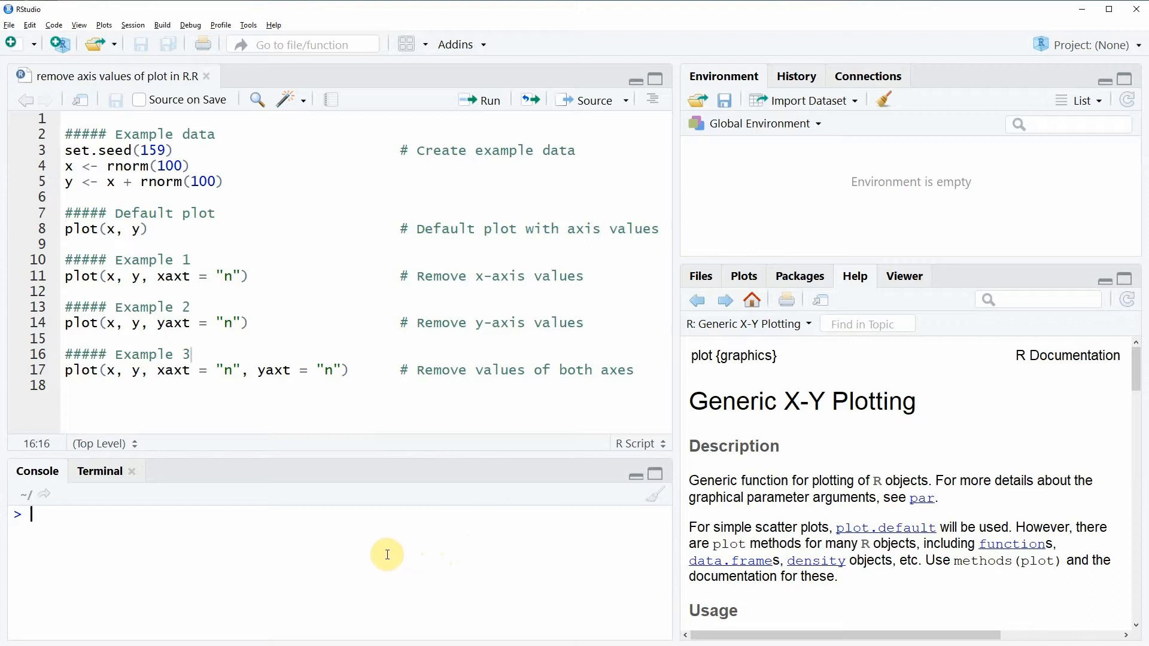
mouse_move(373, 526)
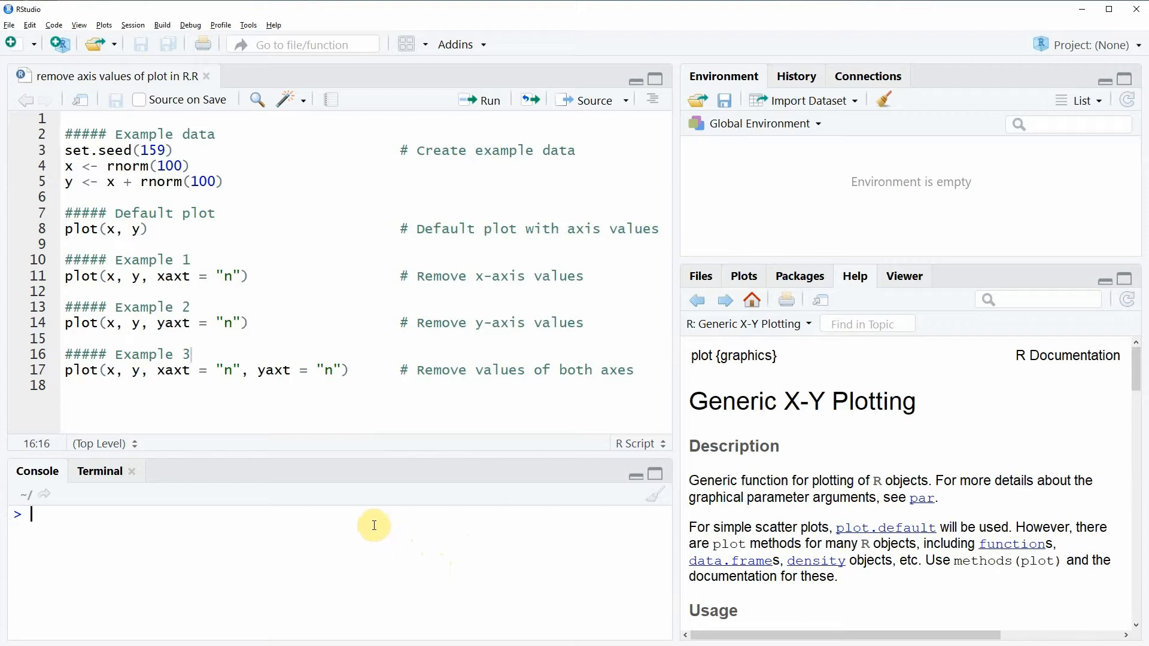
mouse_move(366, 522)
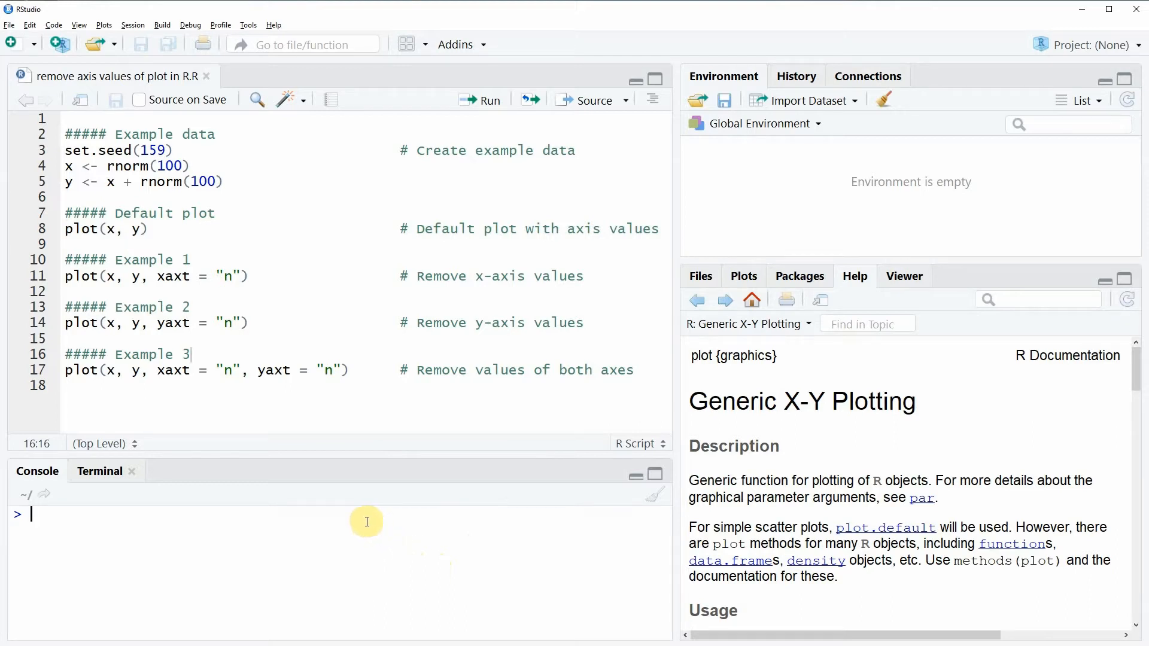
mouse_move(45, 186)
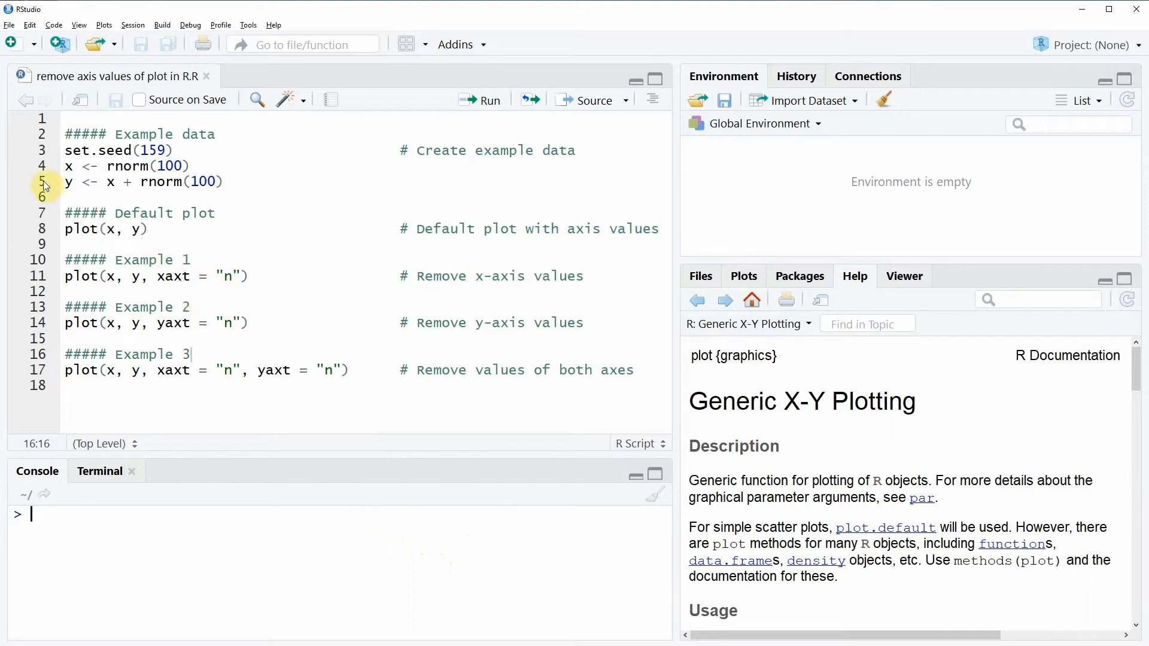
mouse_move(44, 165)
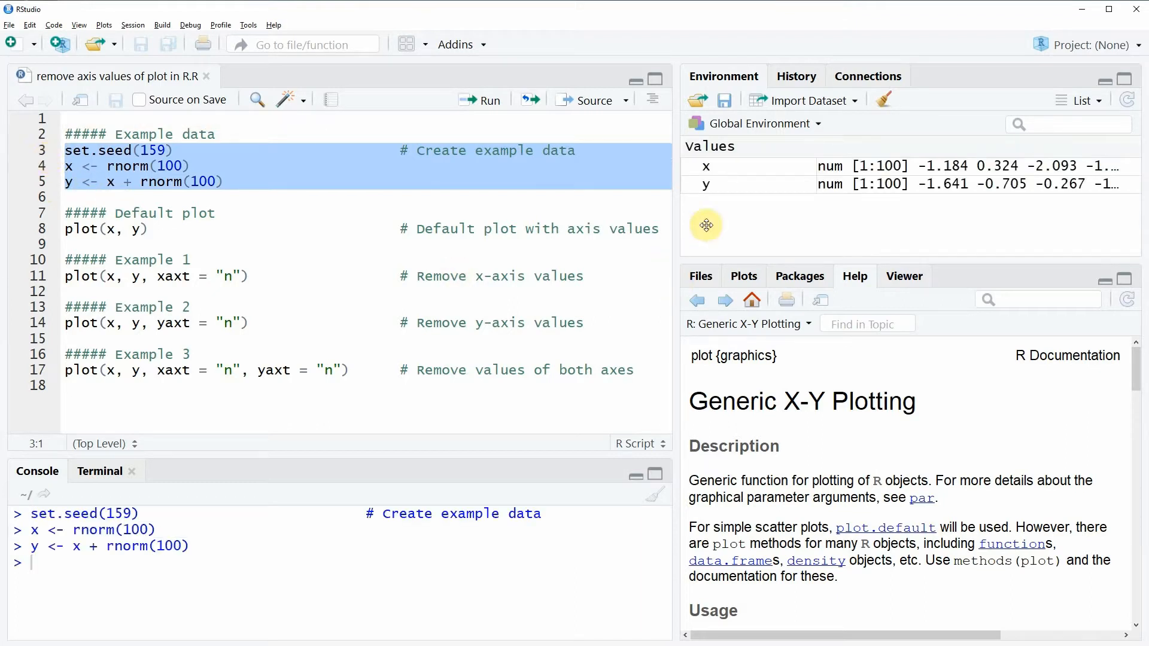
mouse_move(742, 179)
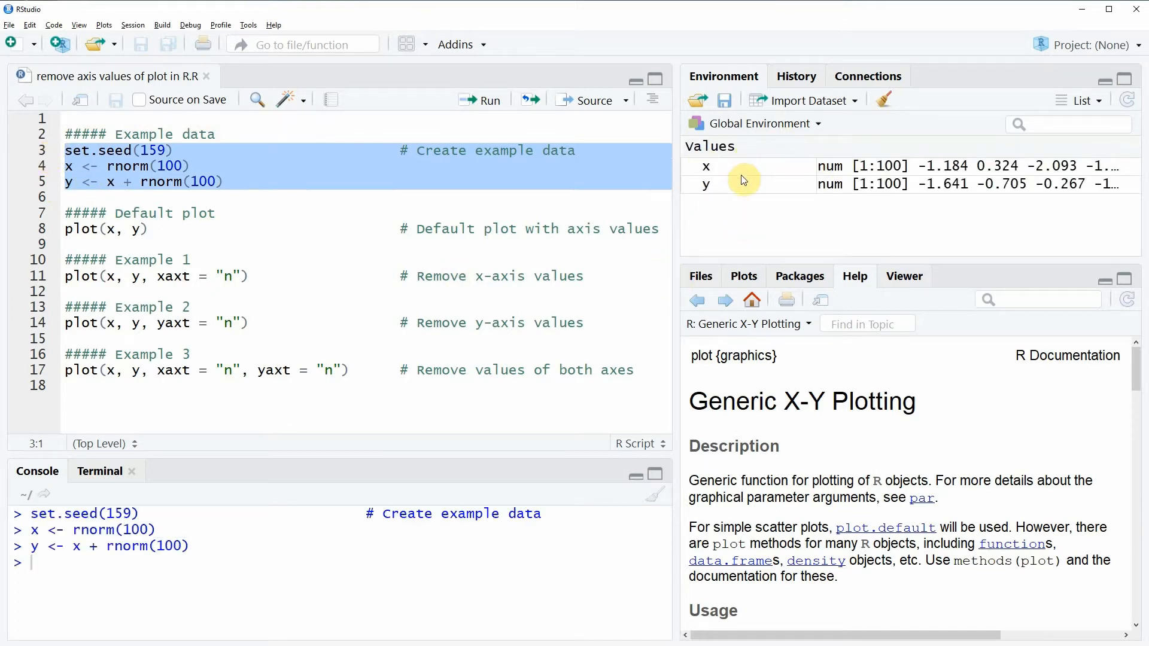
mouse_move(743, 180)
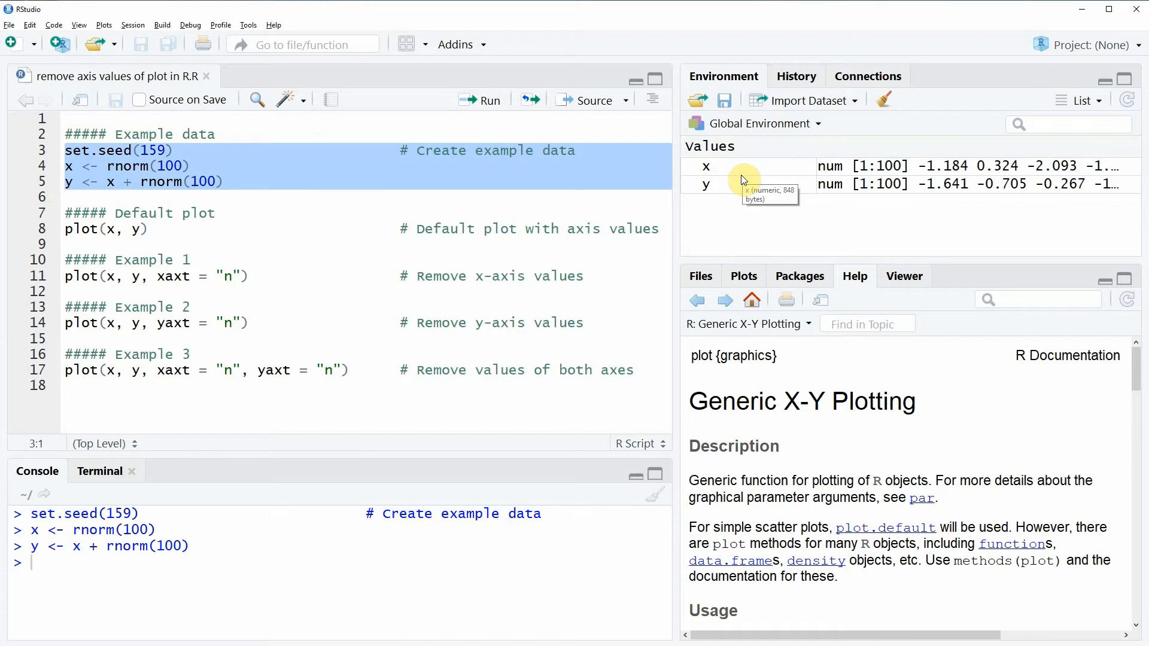
mouse_move(711, 192)
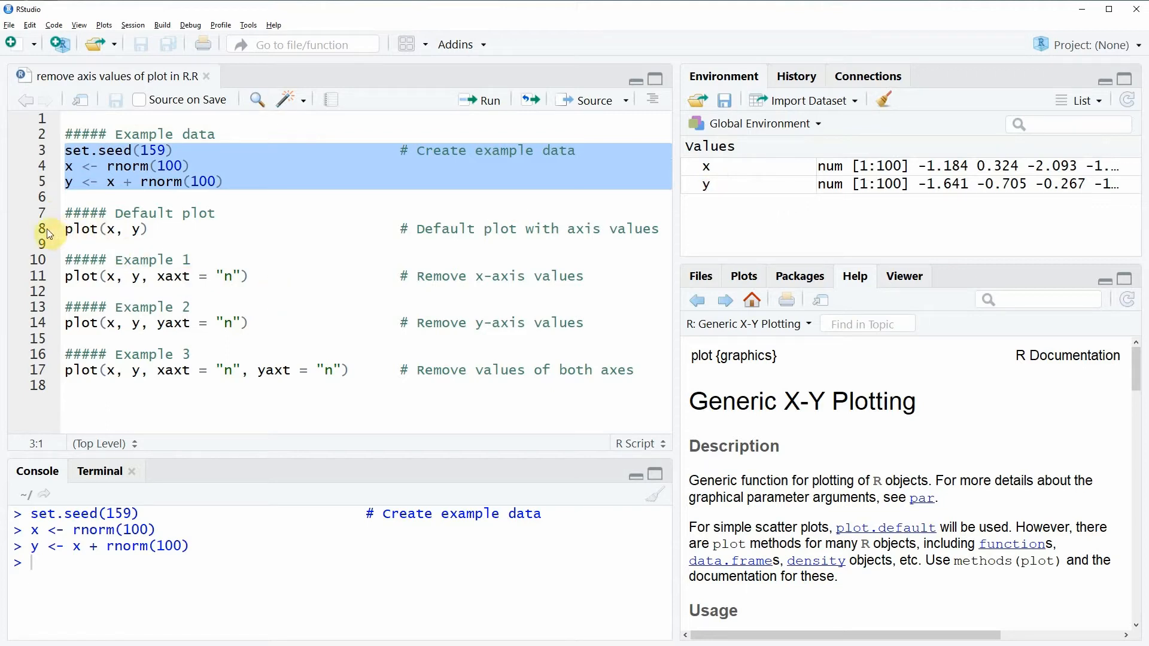
- Run plot(x, y) to draw the default scatter plot with values on both axes
click(113, 229)
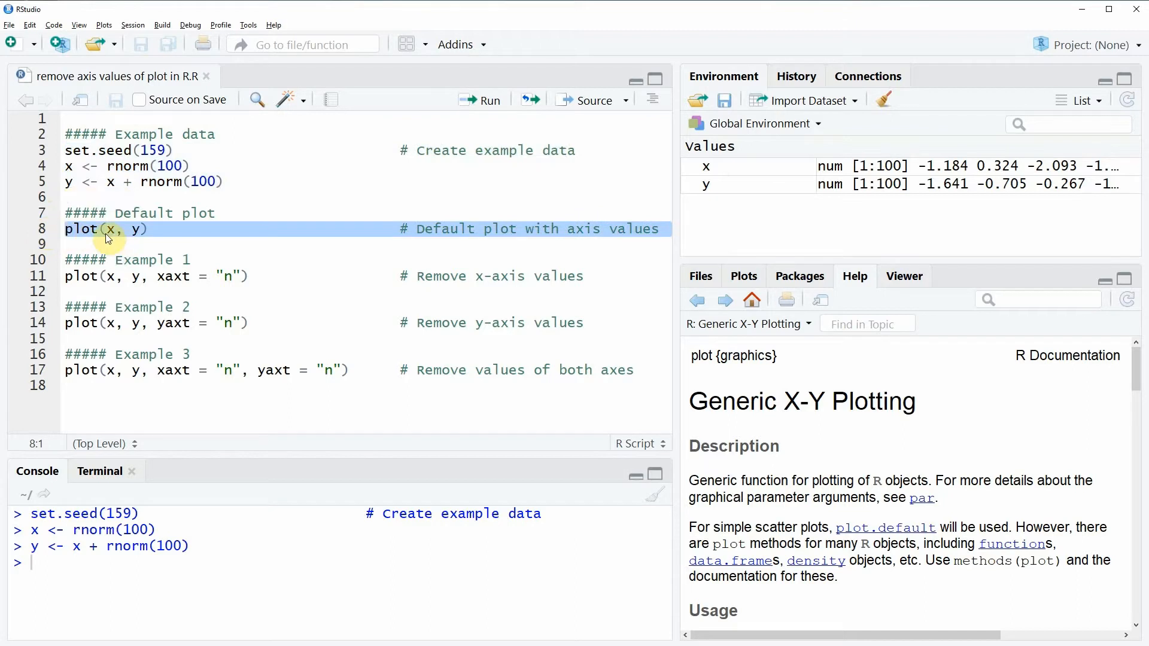
click(491, 100)
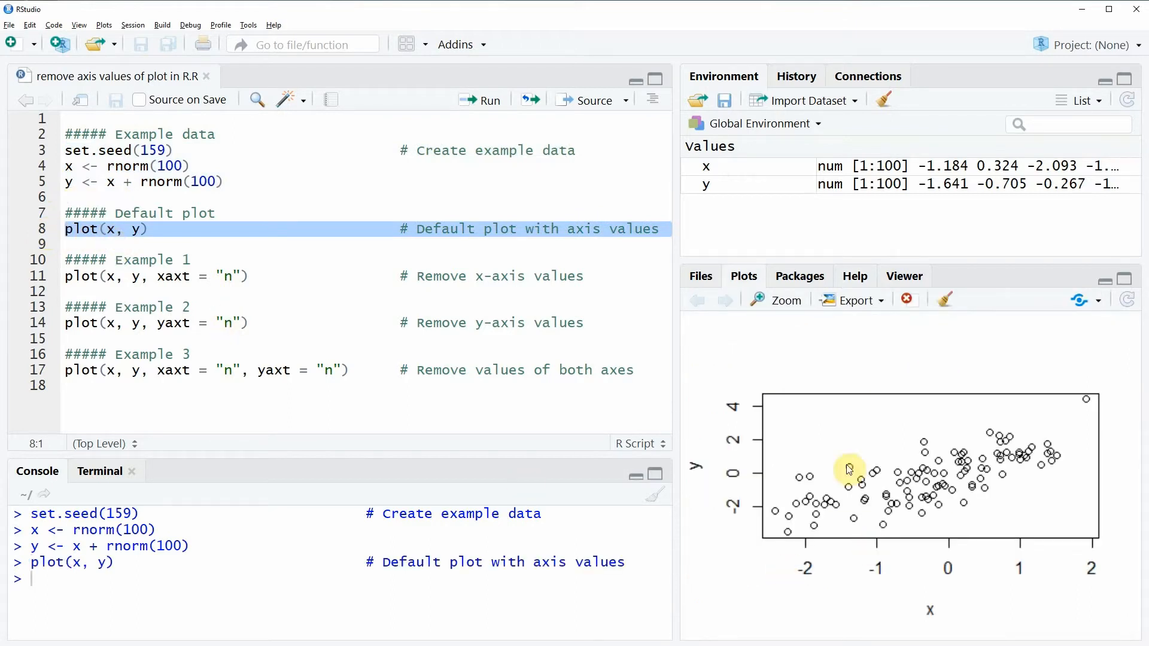
mouse_move(938, 476)
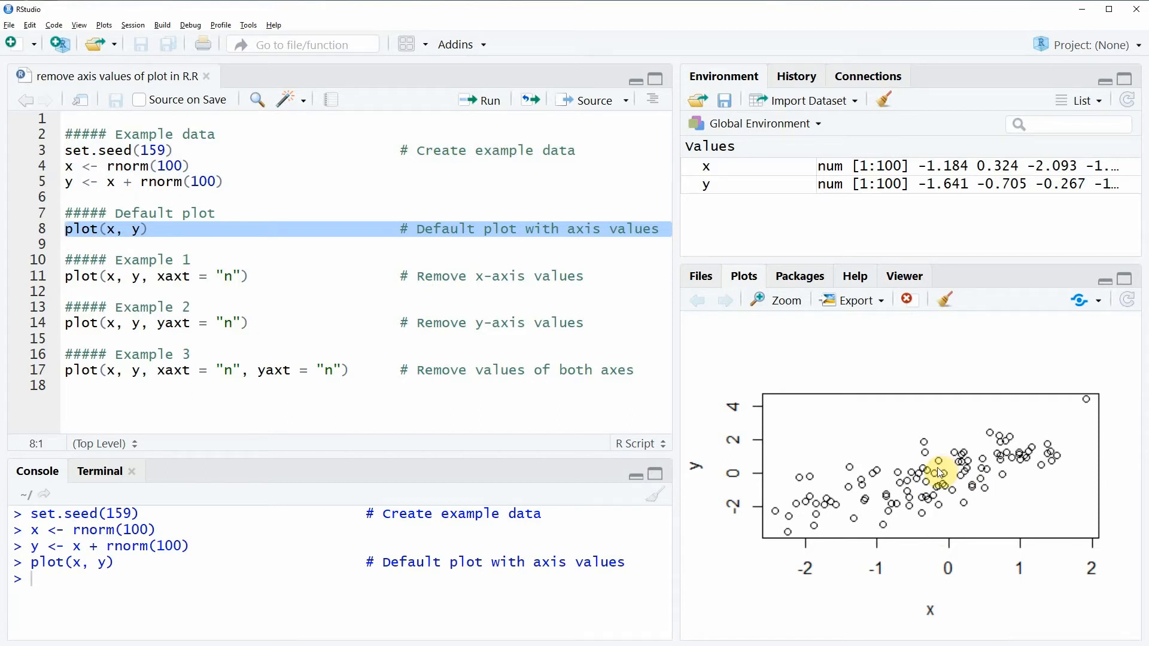
mouse_move(1004, 451)
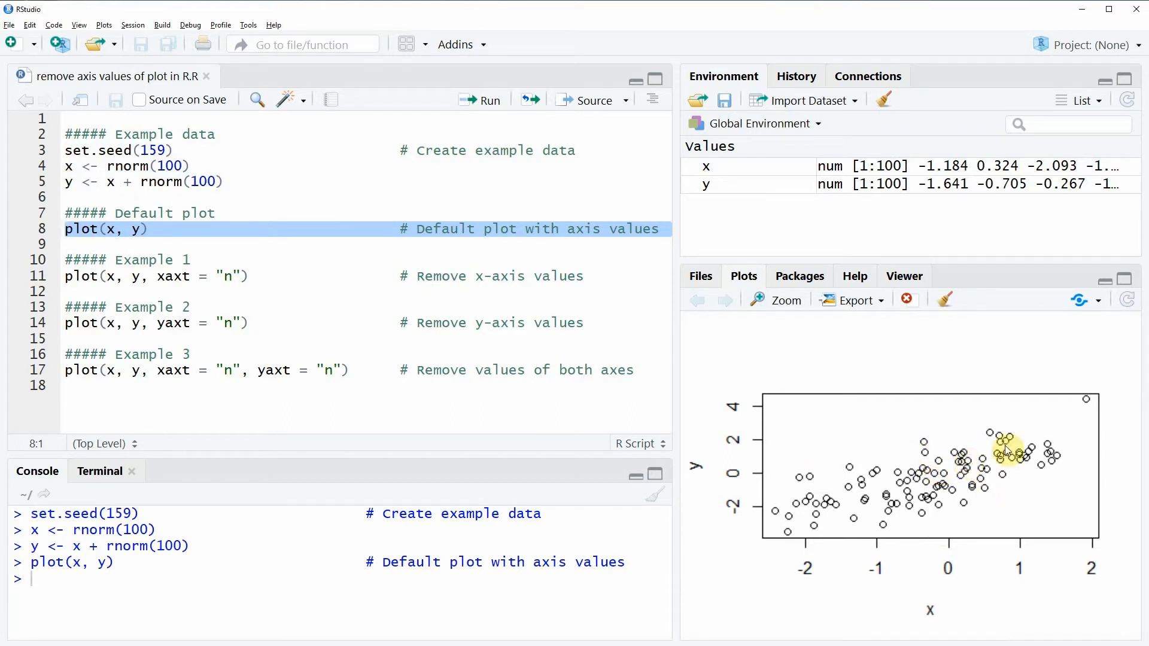
mouse_move(811, 438)
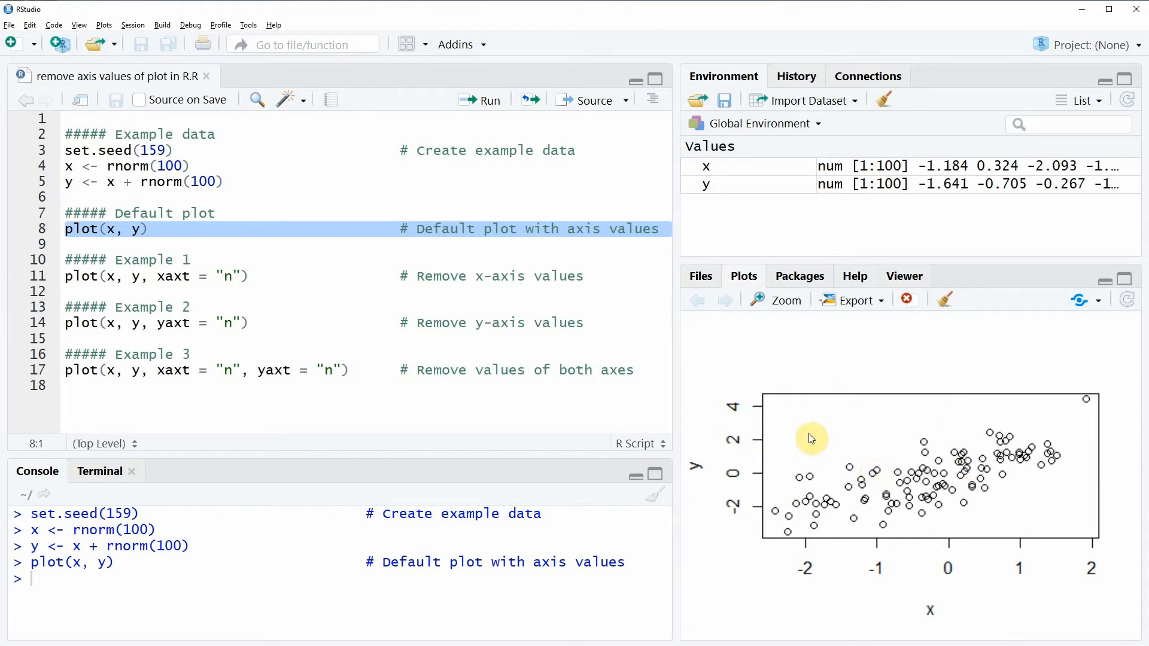
mouse_move(915, 522)
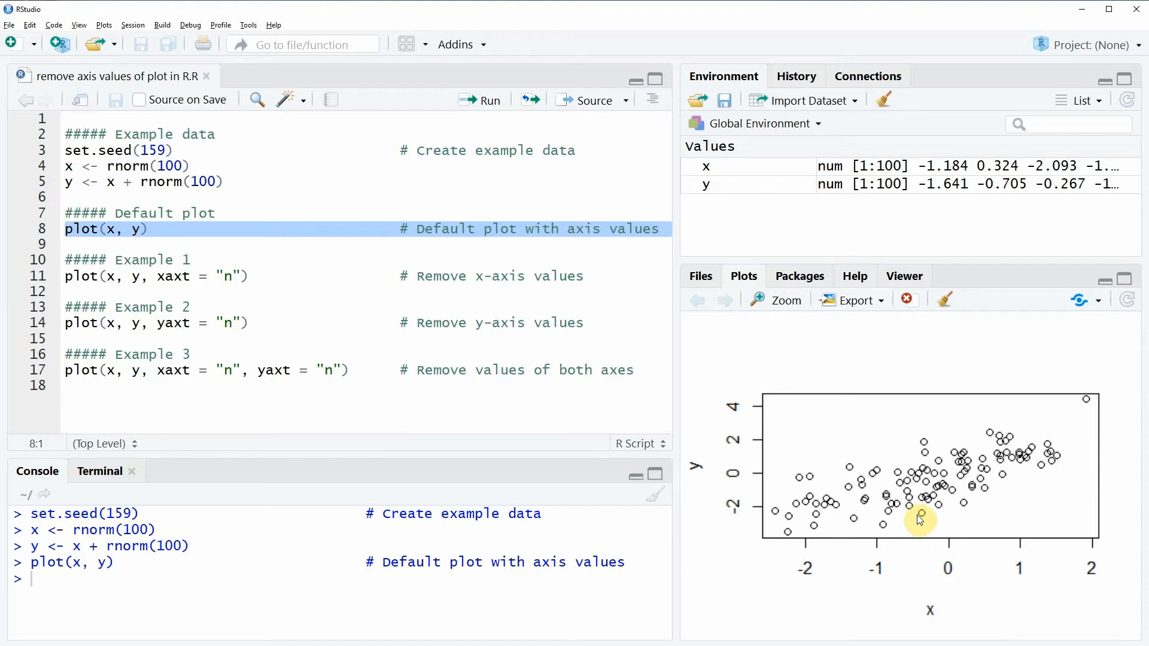
mouse_move(736, 510)
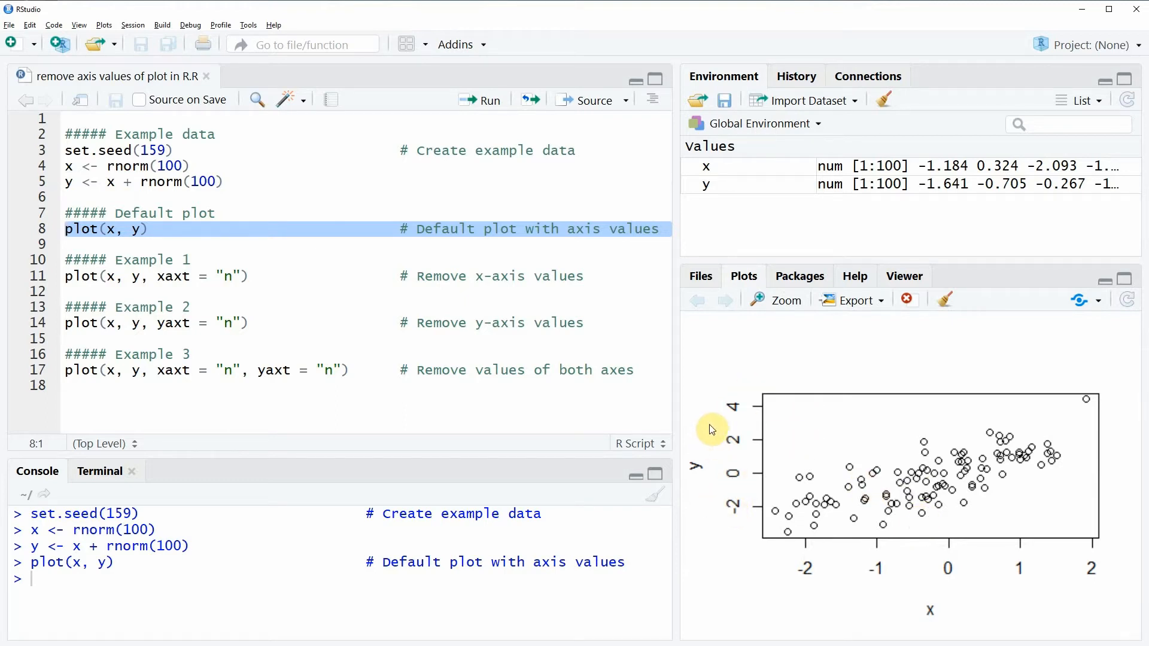
mouse_move(731, 396)
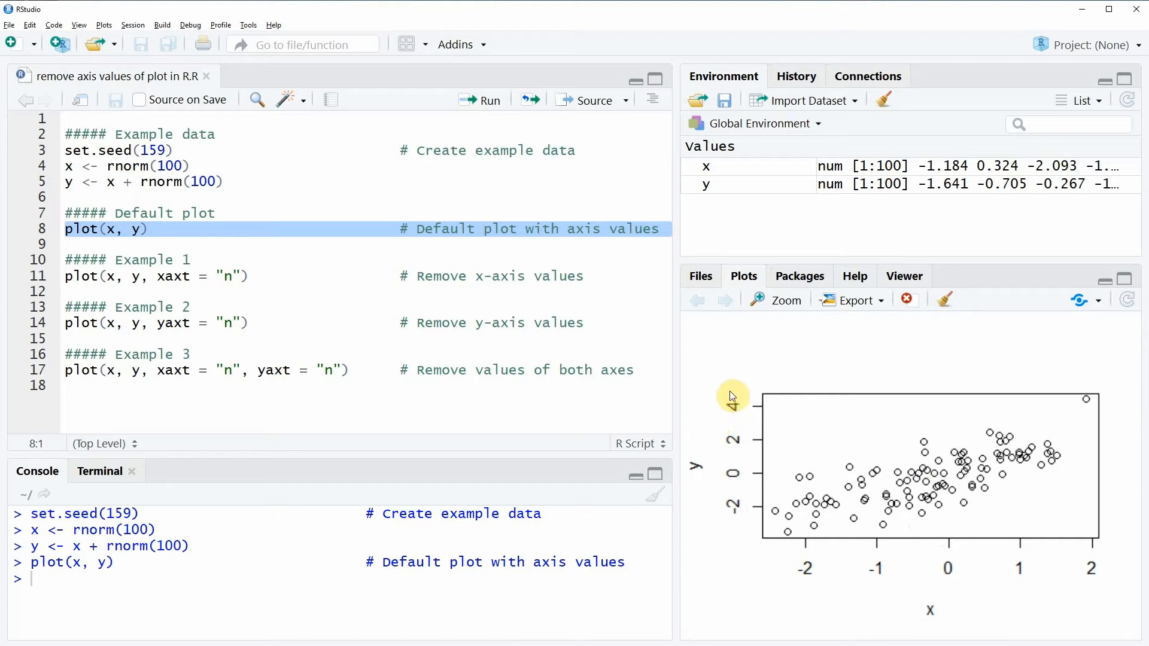
mouse_move(897, 573)
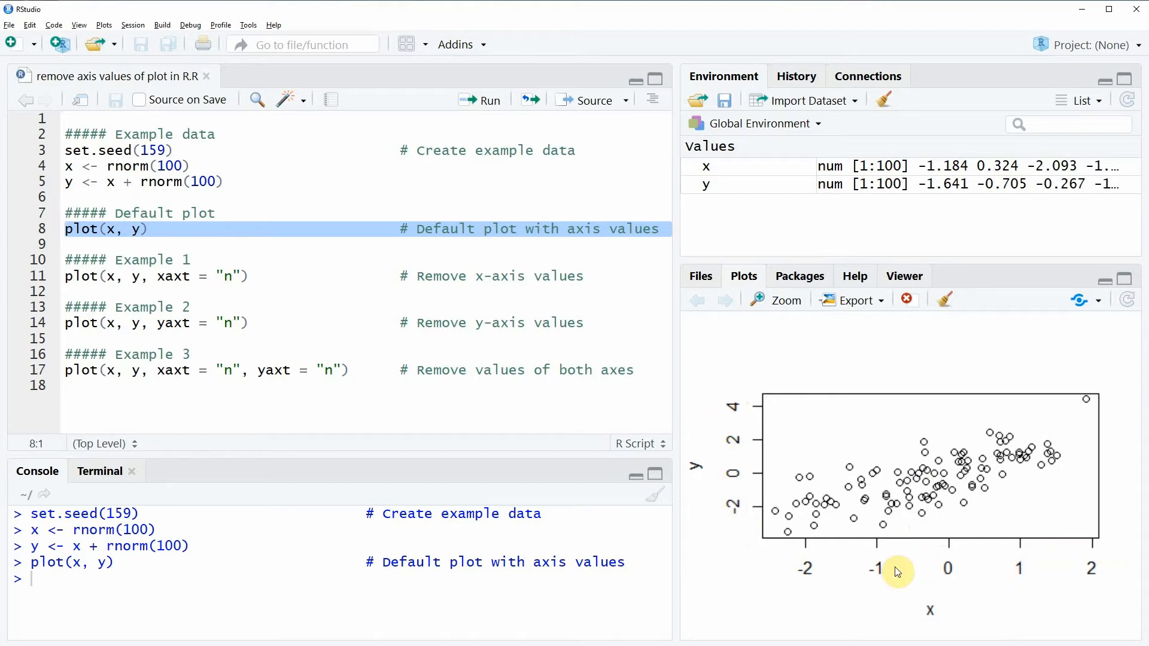
mouse_move(1093, 560)
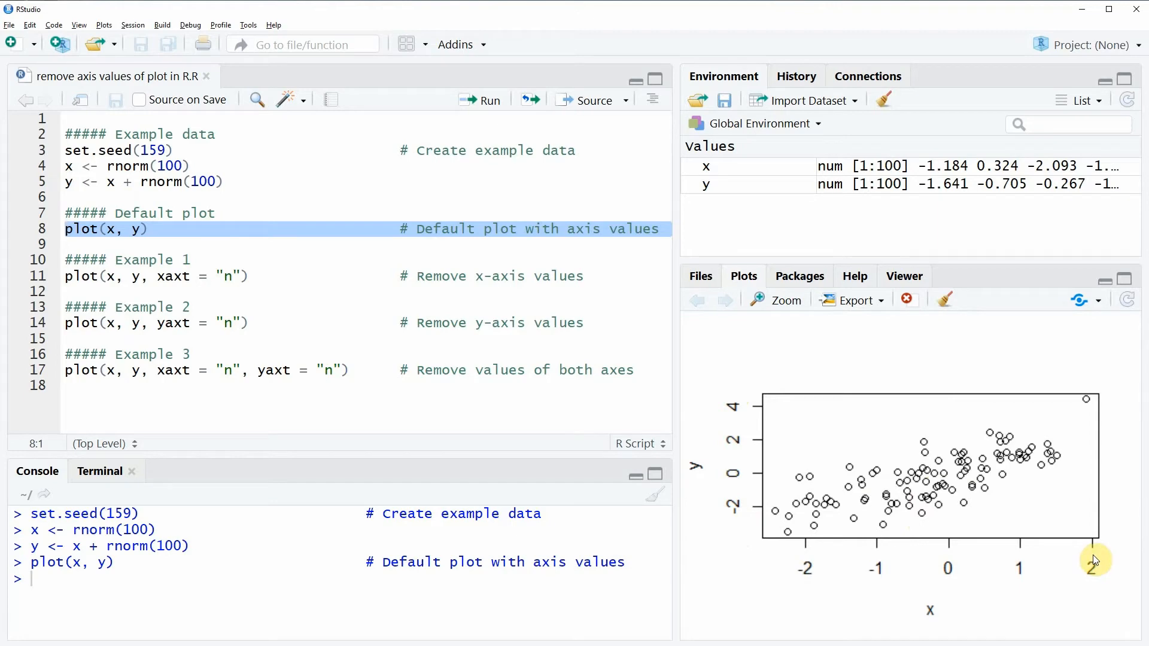
mouse_move(46, 294)
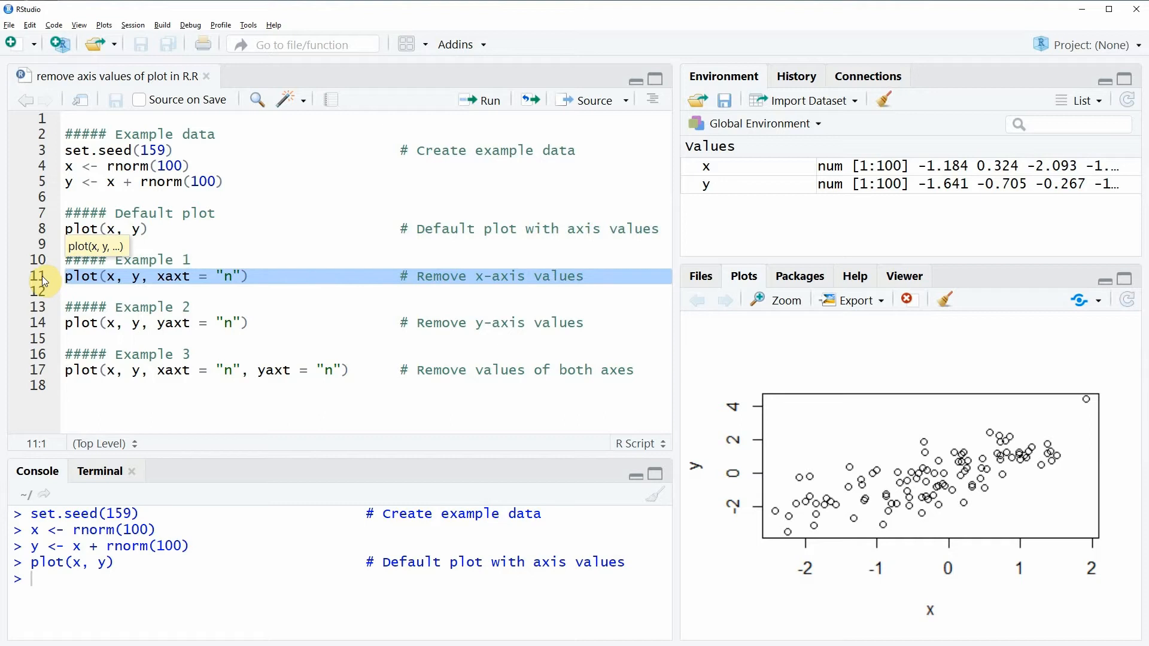
mouse_move(52, 290)
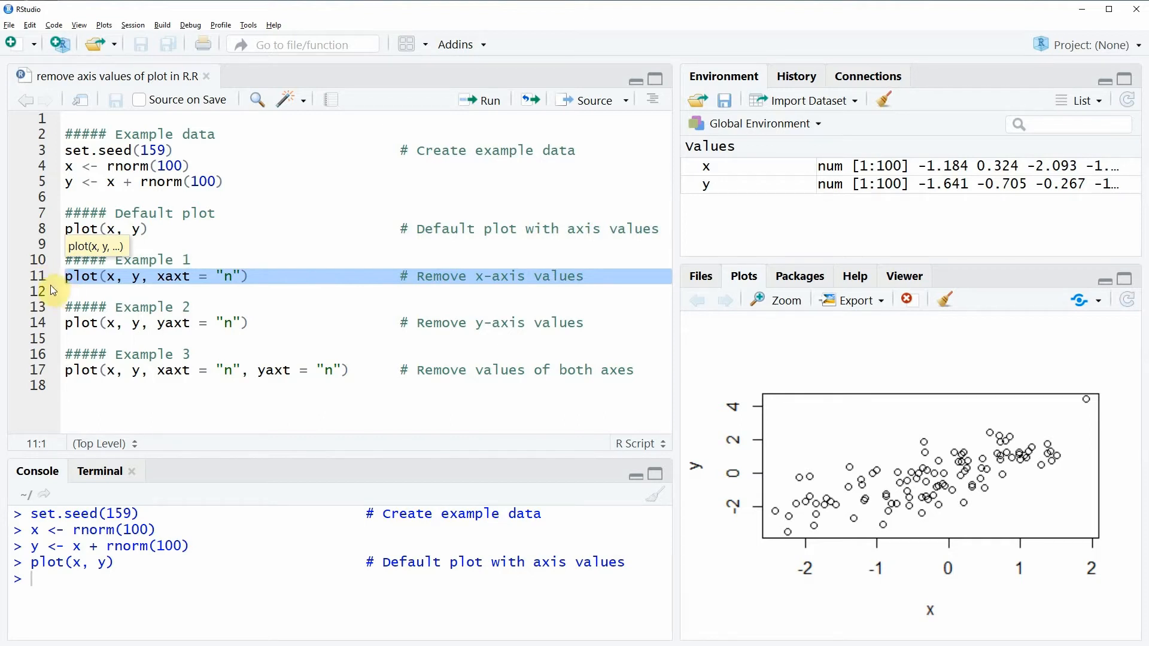
mouse_move(189, 289)
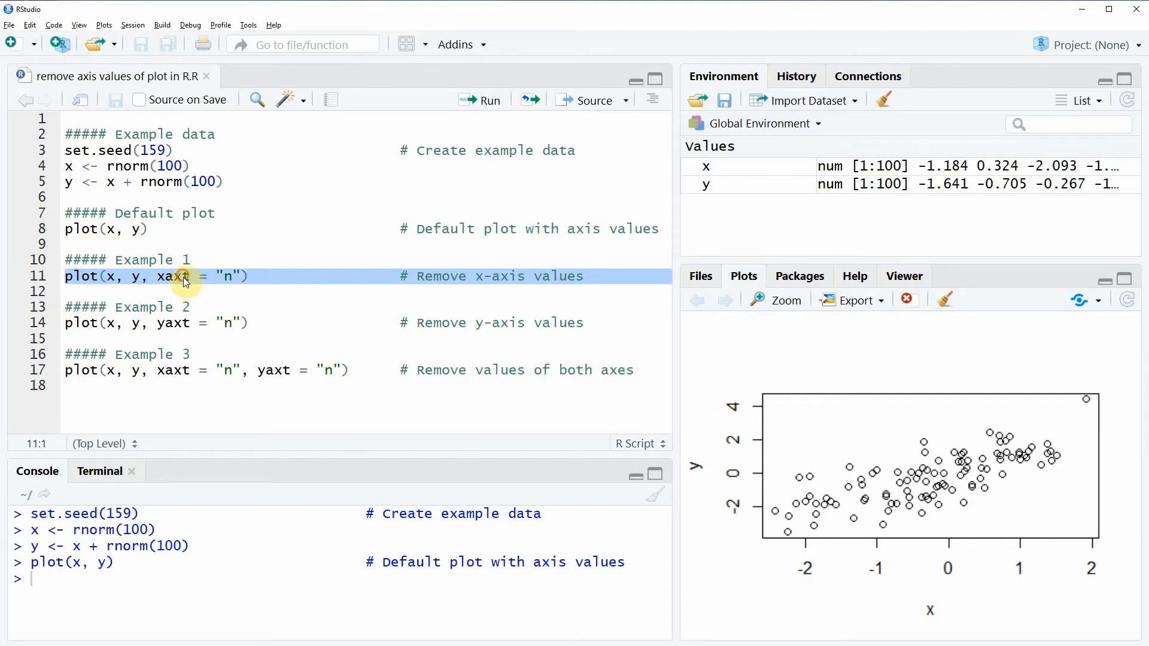
click(164, 277)
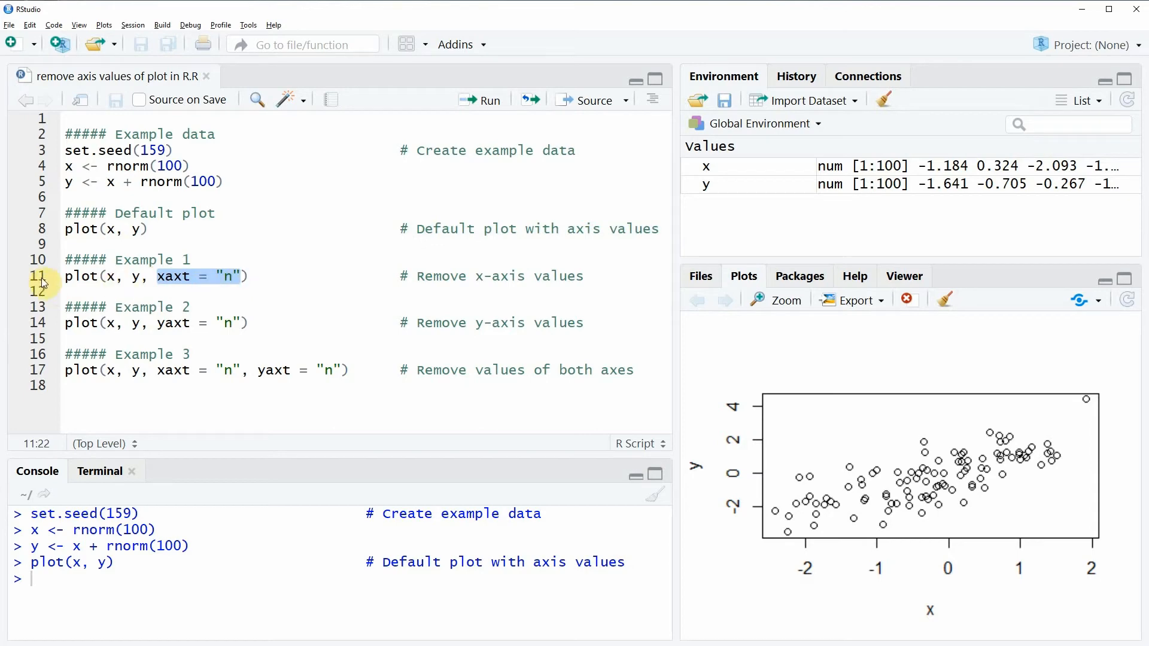
- Run plot(x, y, xaxt = "n") to redraw the scatter plot without x-axis values
click(489, 99)
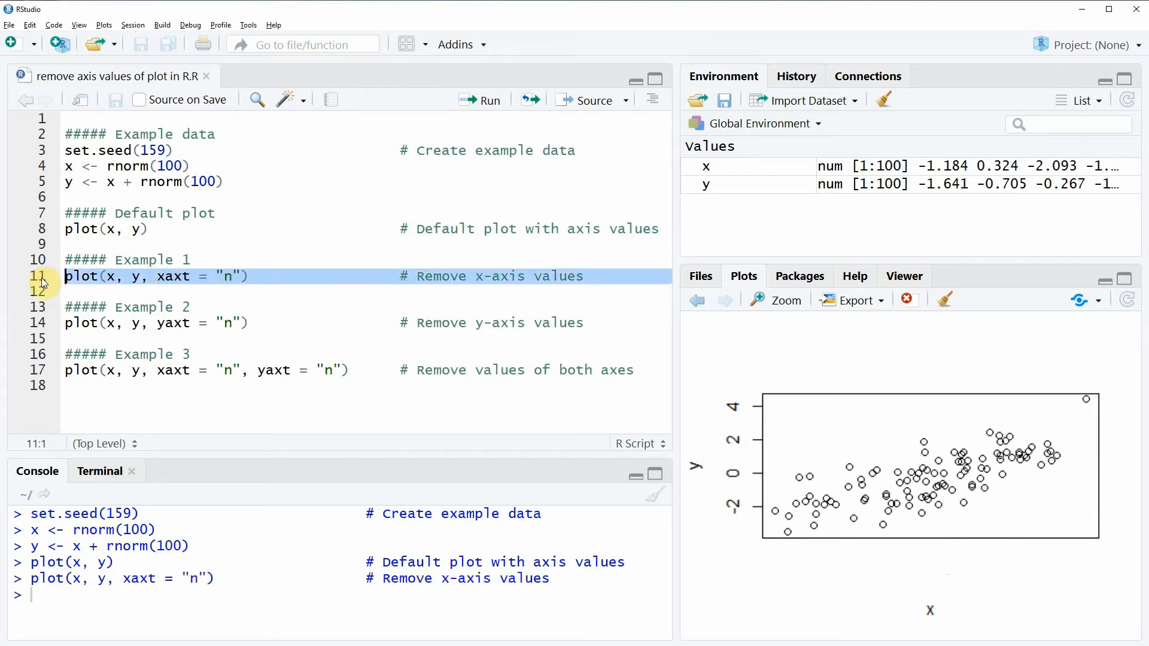
mouse_move(828, 546)
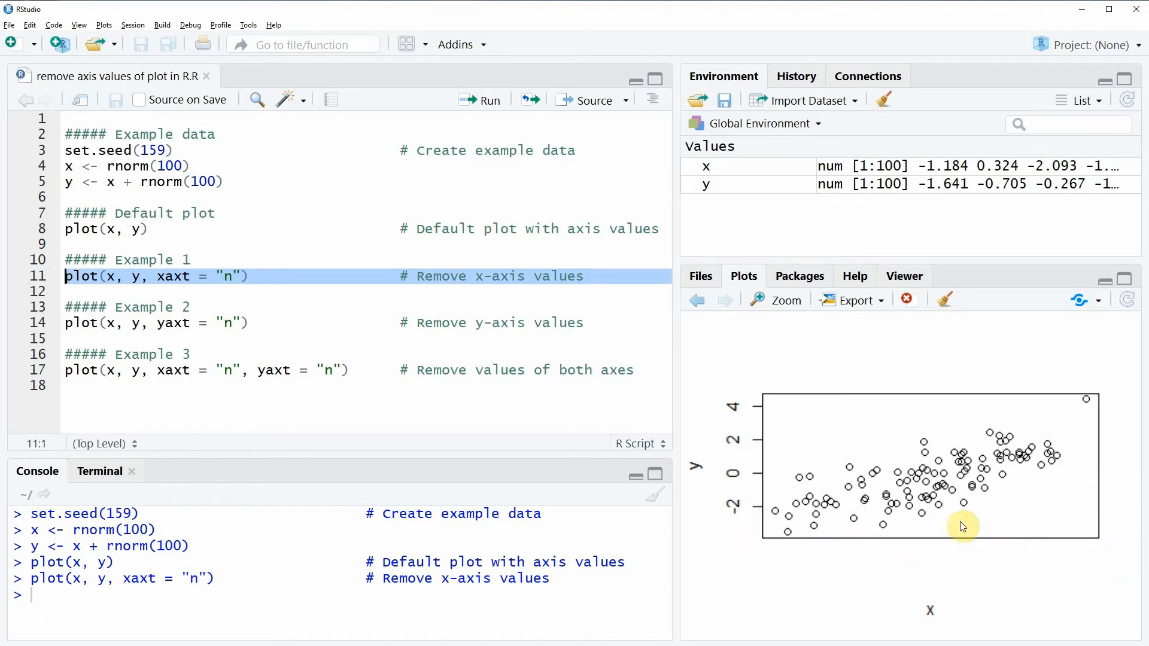
mouse_move(966, 534)
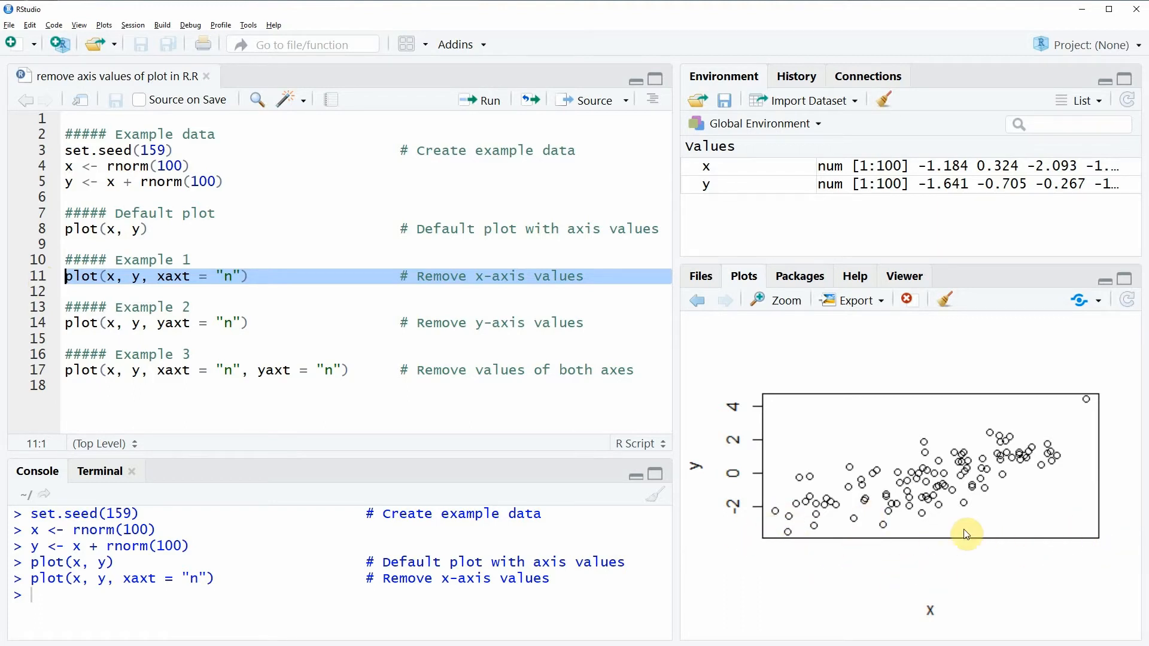
mouse_move(1039, 567)
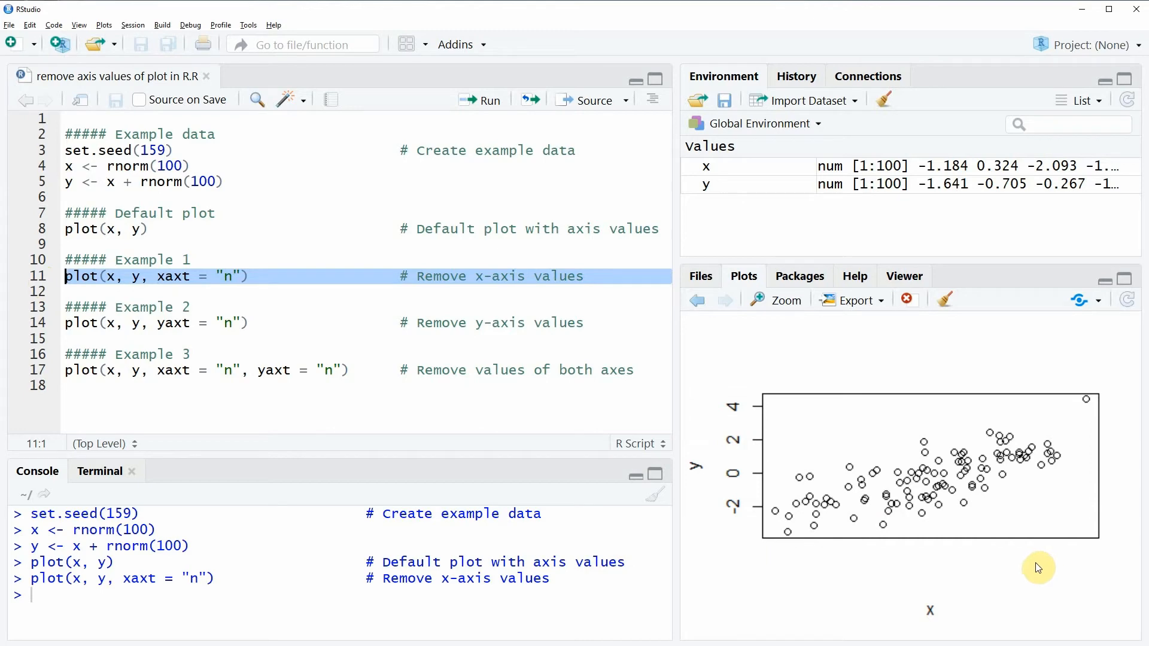
mouse_move(37, 328)
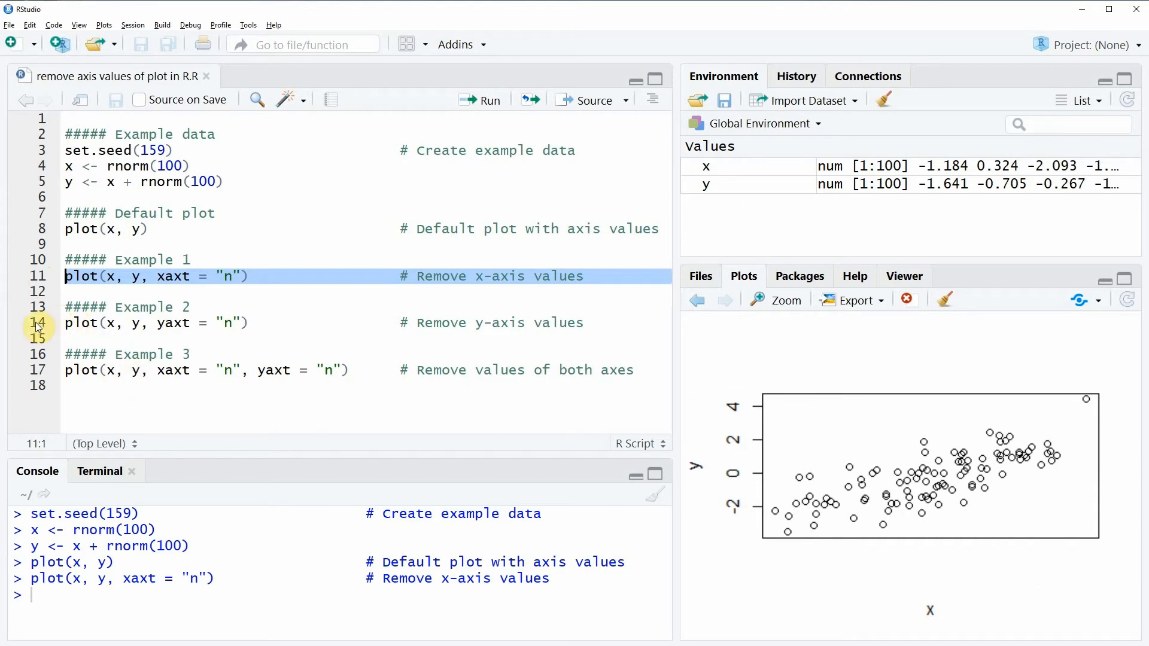
mouse_move(82, 277)
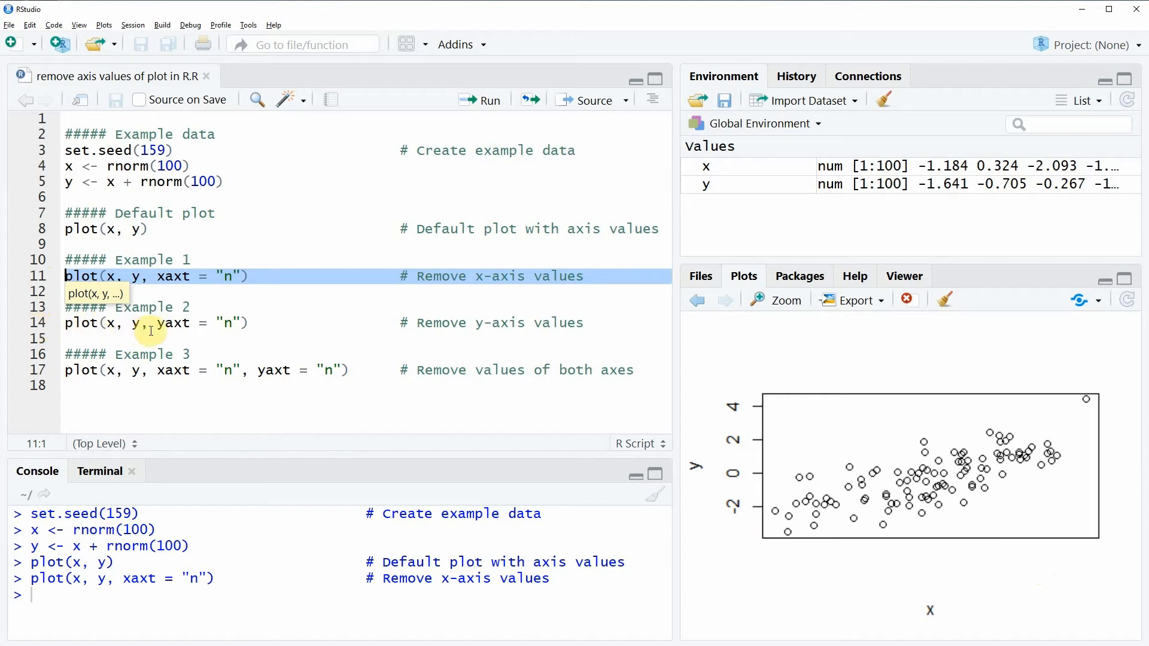
click(158, 323)
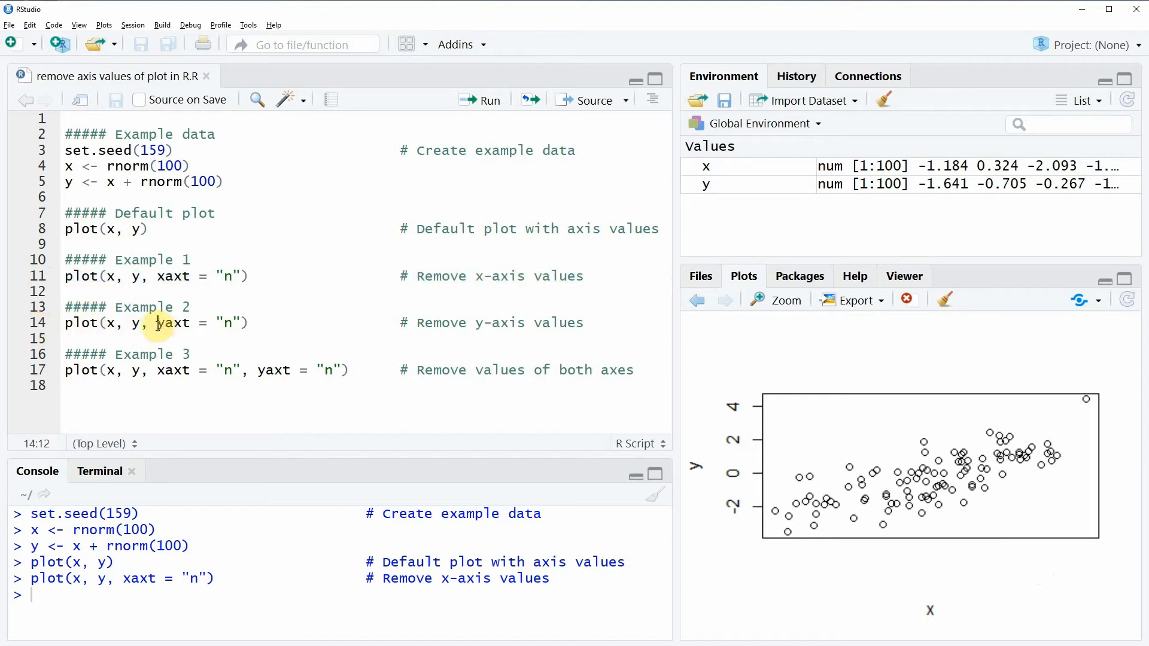
double_click(171, 322)
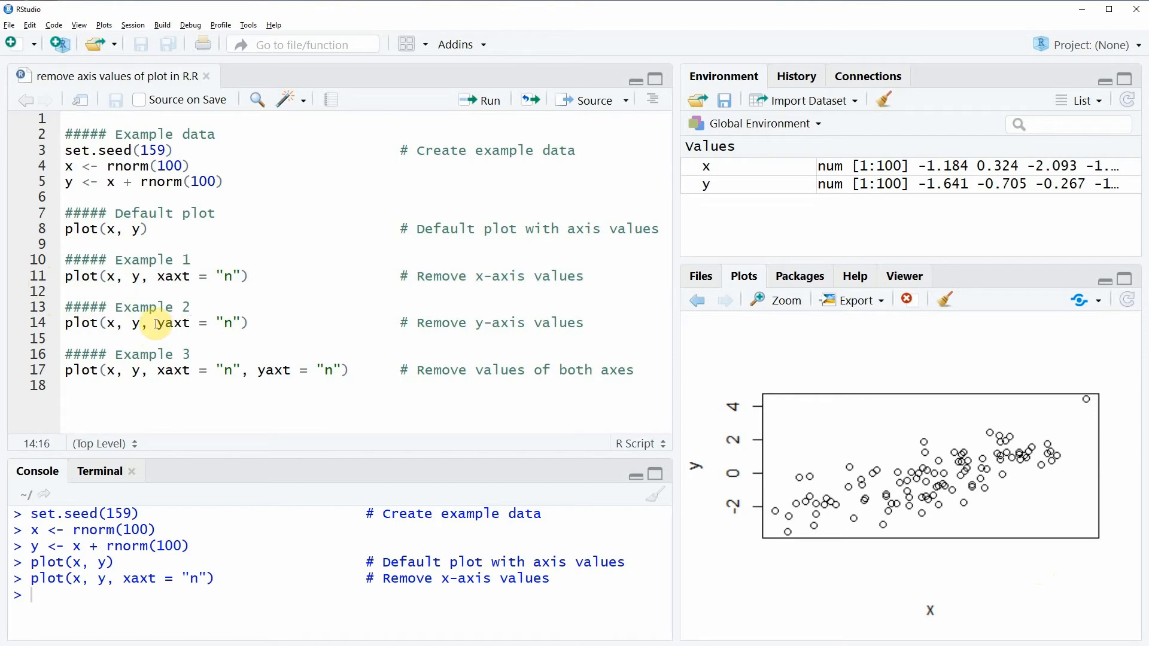
drag(151, 324, 245, 324)
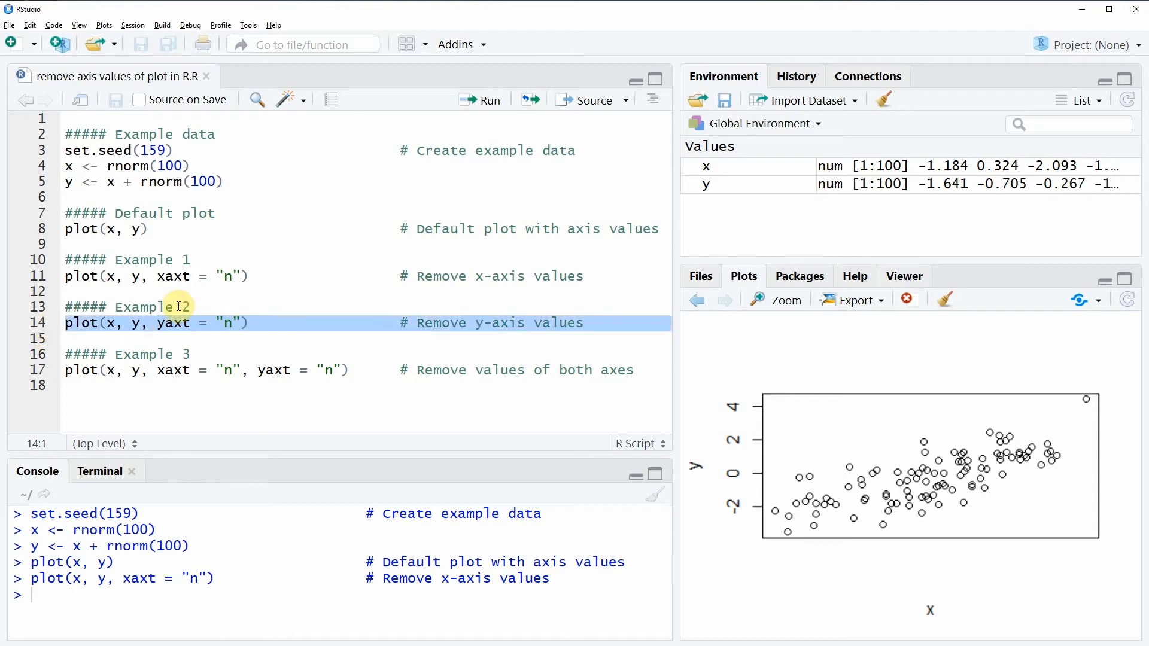
- Run plot(x, y, yaxt = "n") to redraw the scatter plot without y-axis values
click(480, 100)
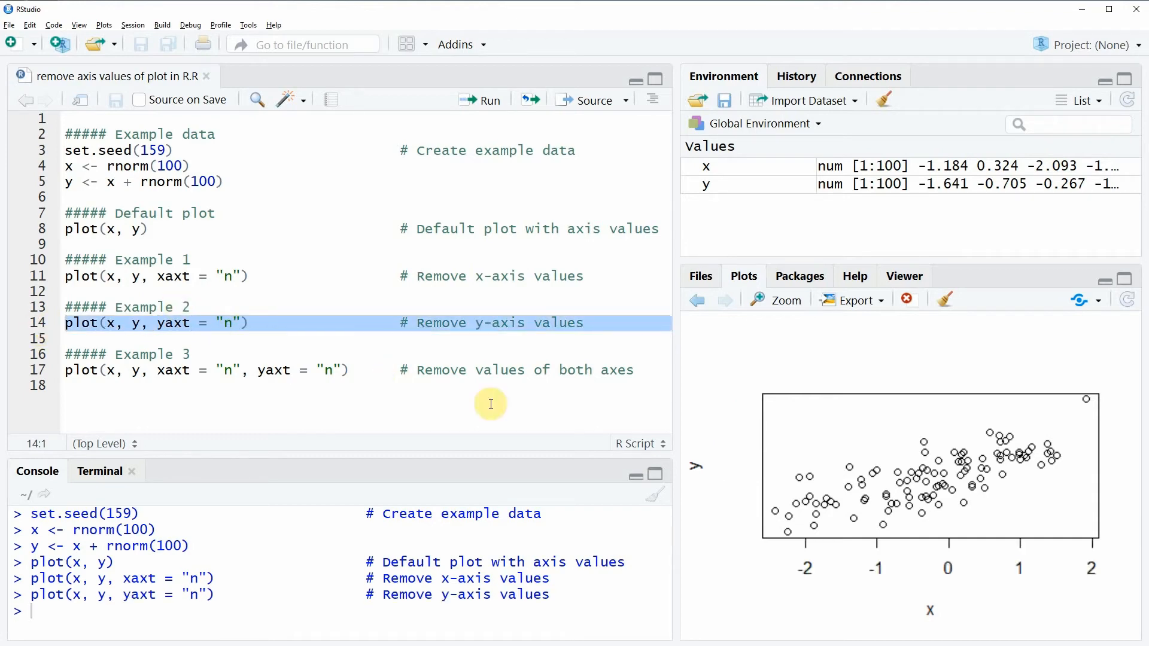
mouse_move(886, 590)
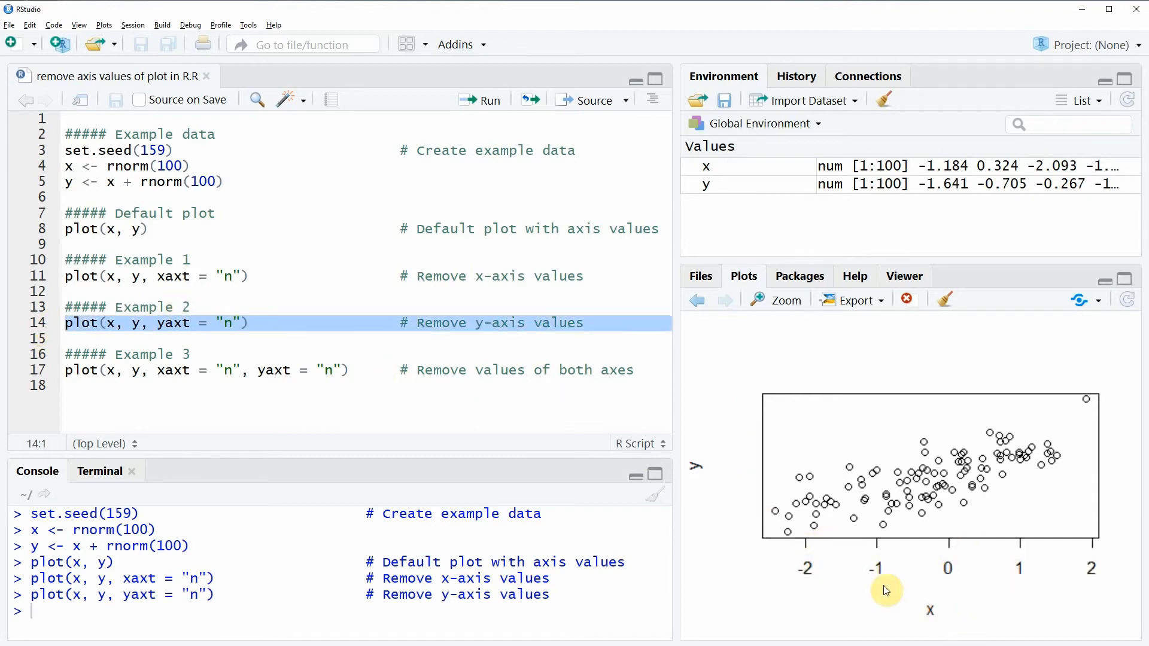
mouse_move(905, 549)
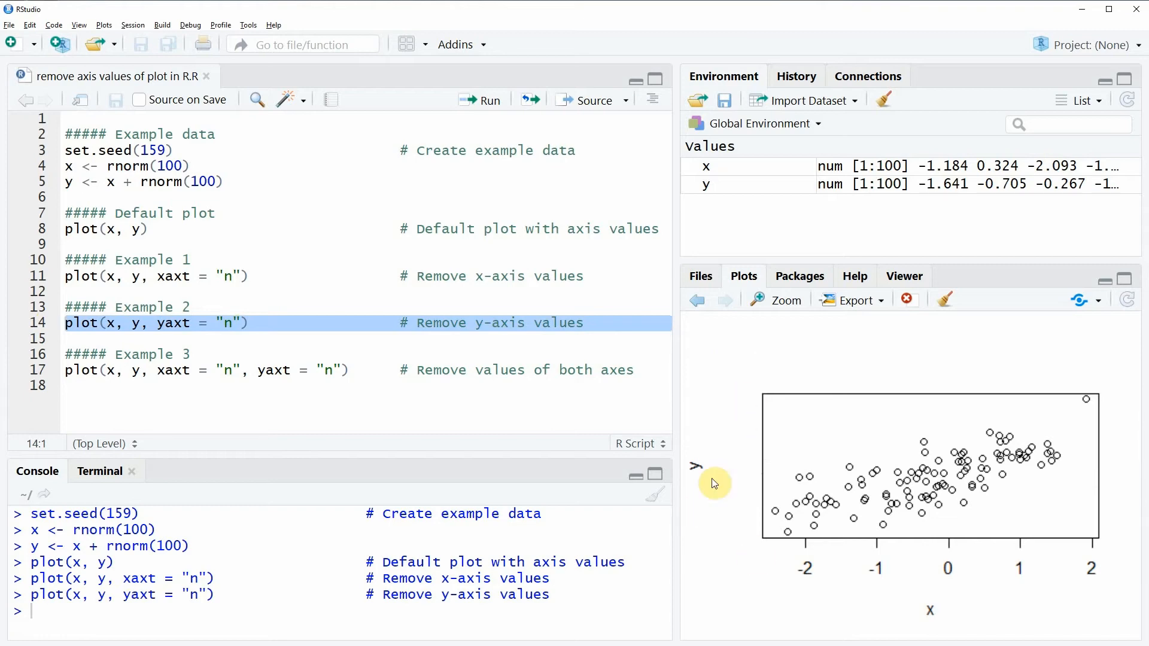
mouse_move(765, 488)
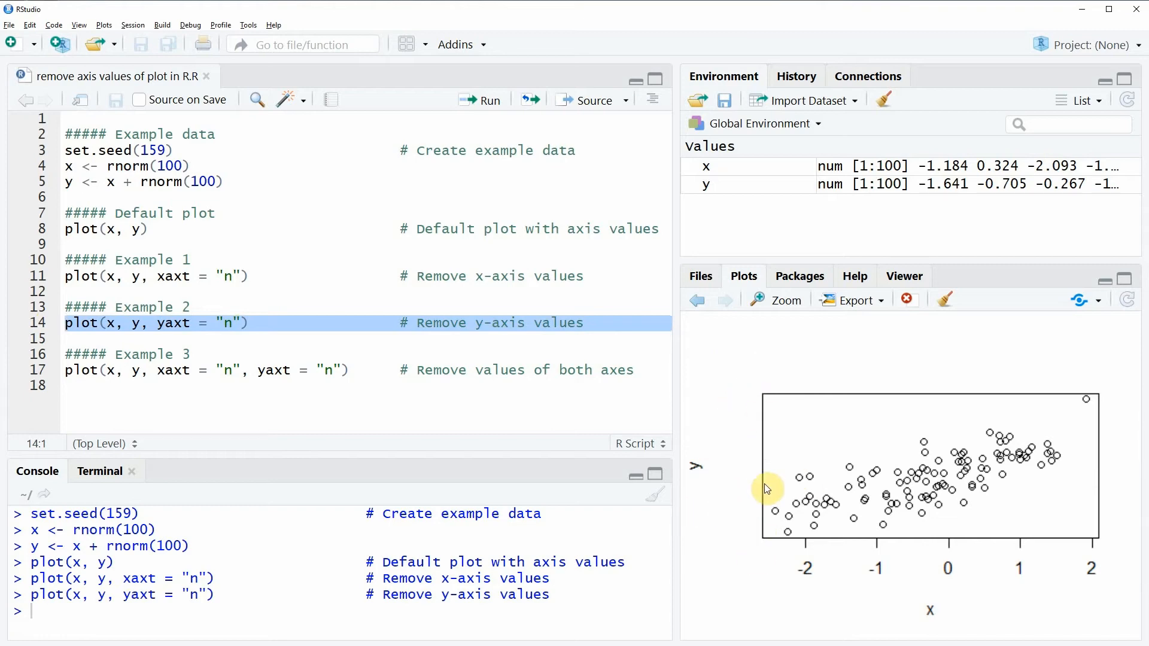
mouse_move(776, 500)
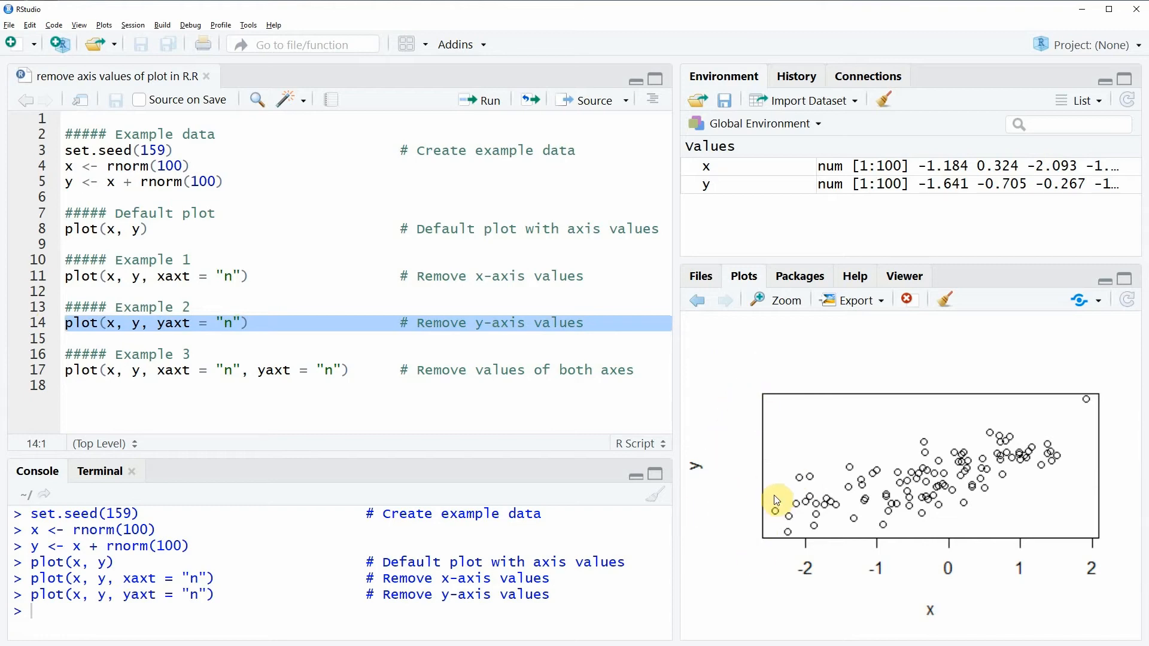
mouse_move(375, 368)
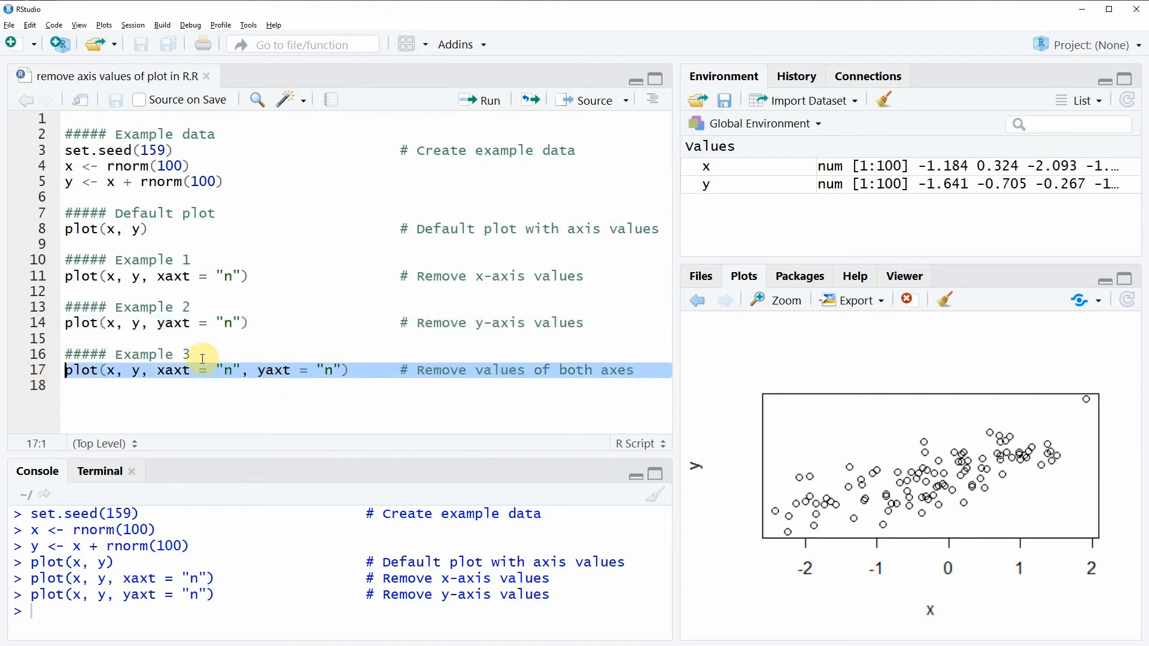
click(175, 370)
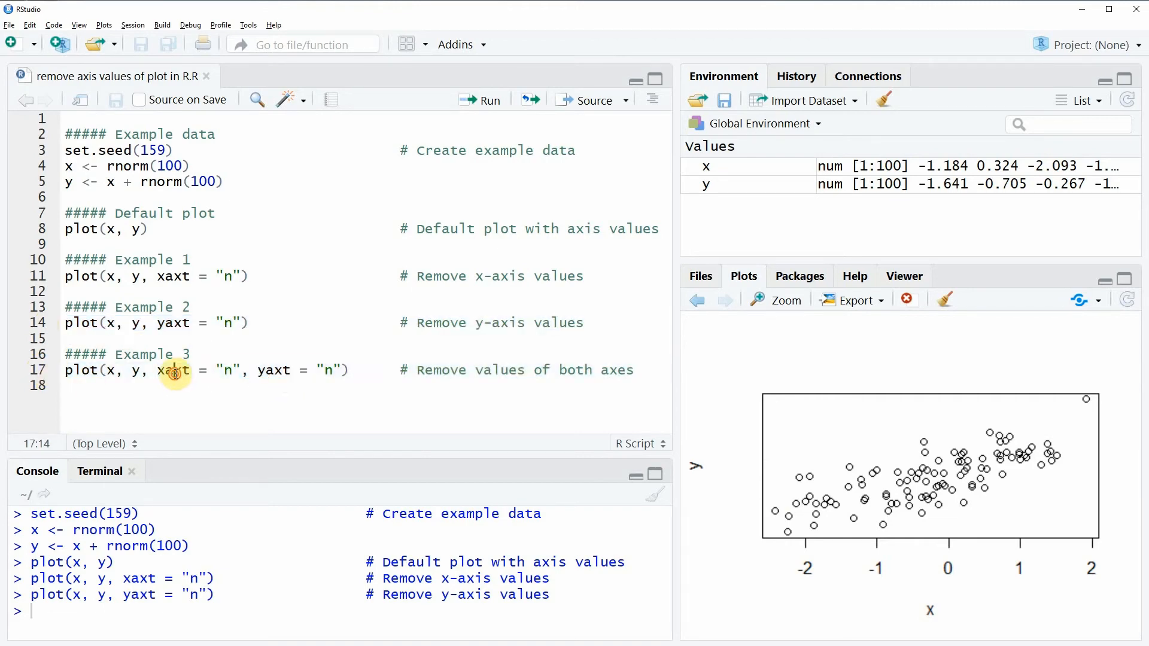
double_click(172, 370)
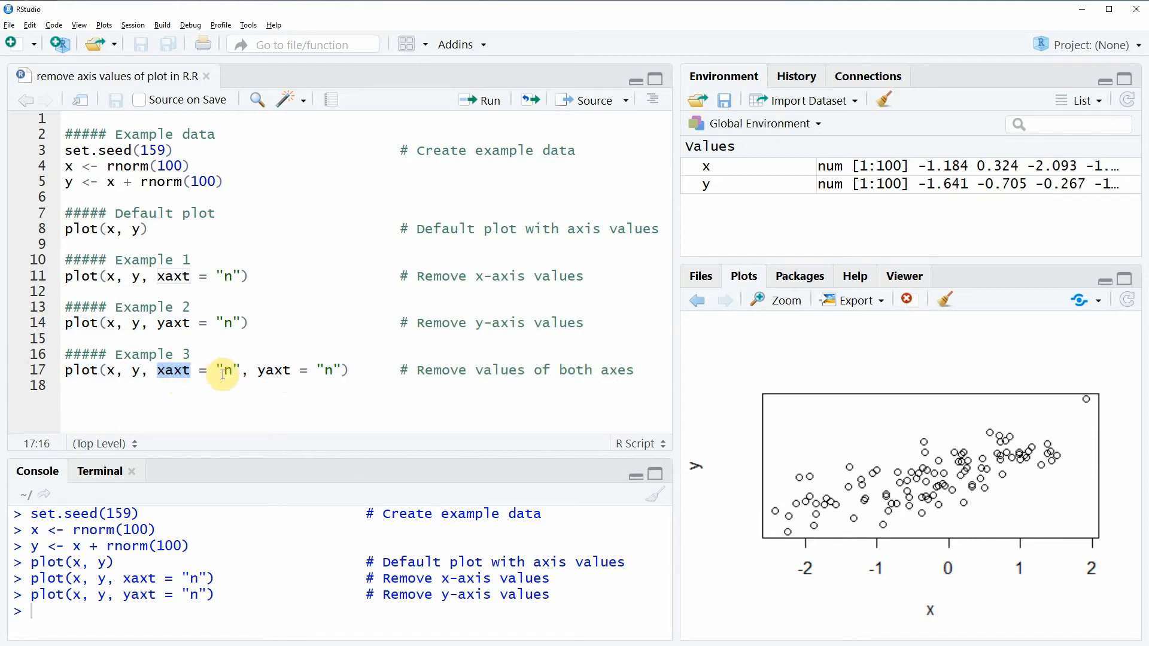
mouse_move(266, 369)
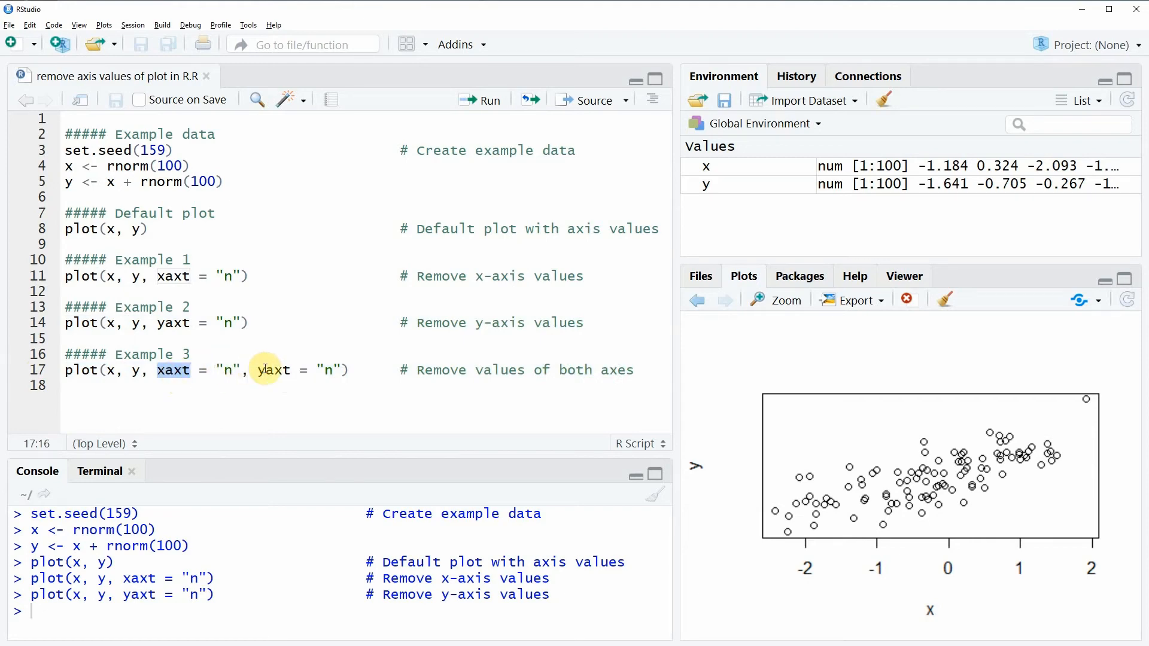
double_click(273, 370)
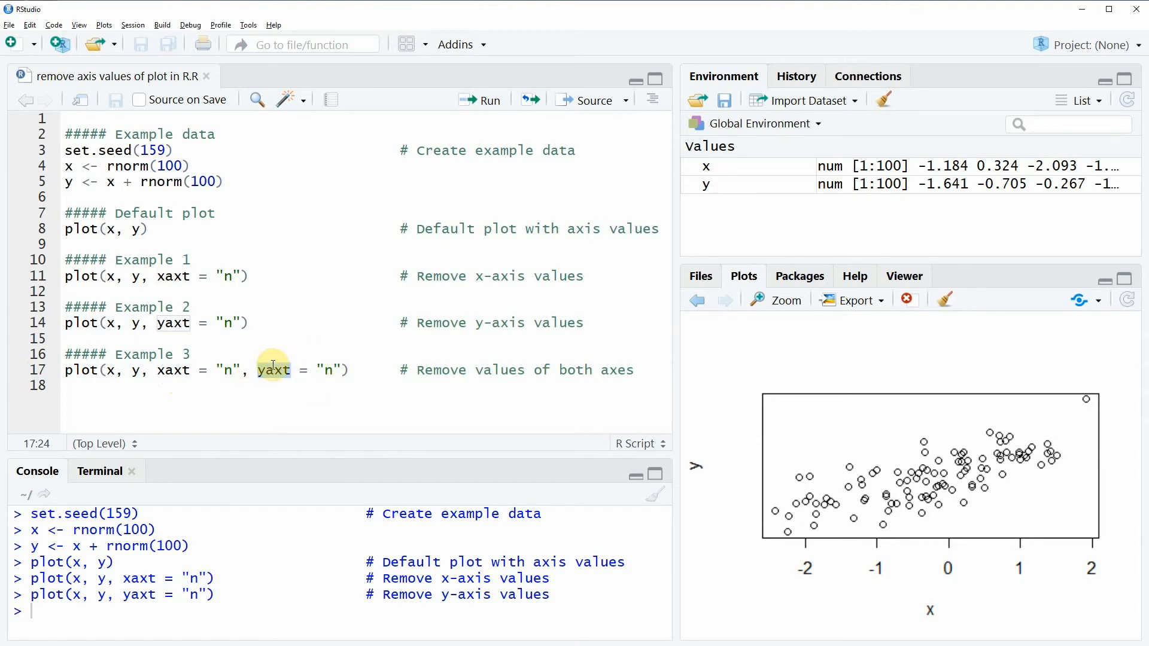
double_click(273, 370)
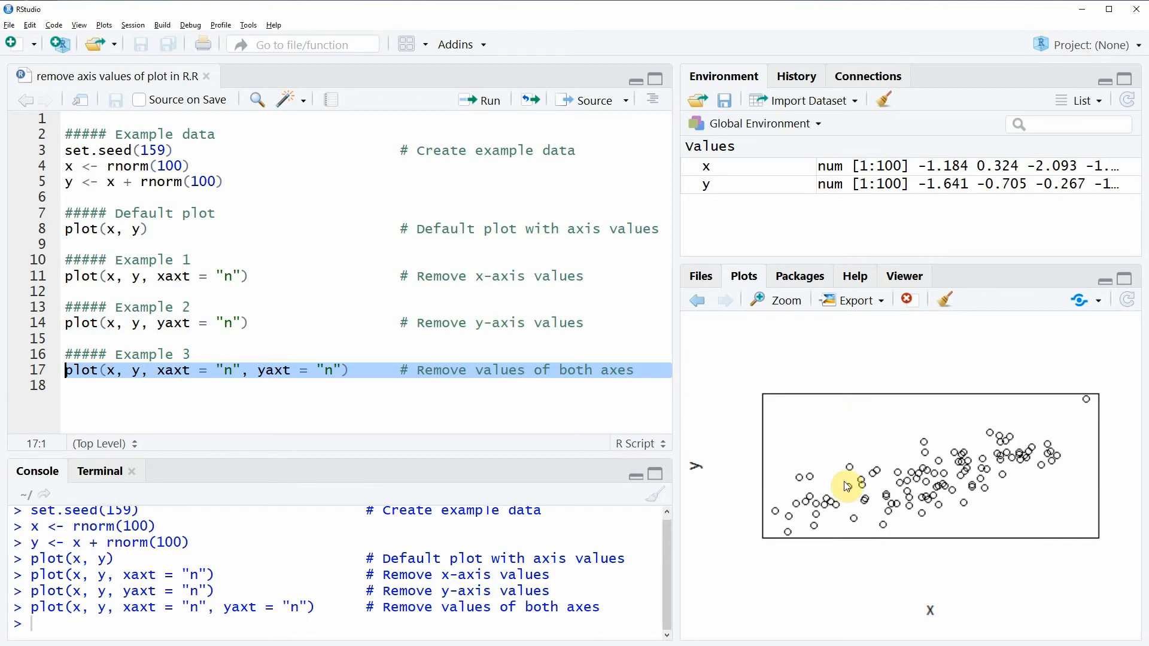
mouse_move(946, 481)
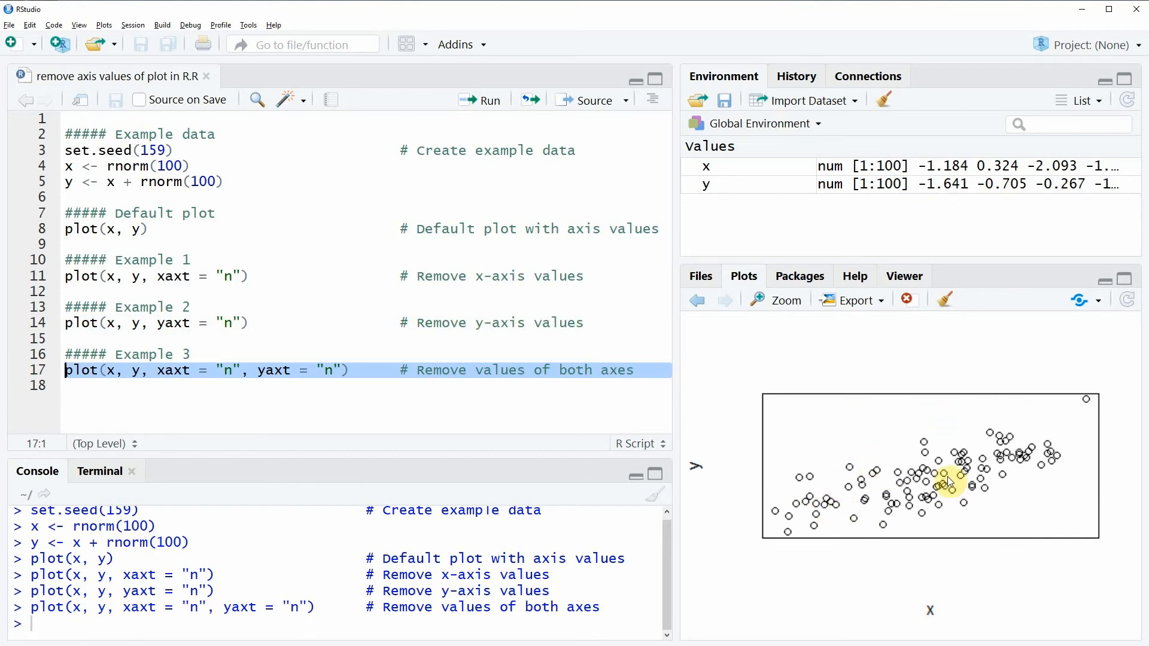
mouse_move(905, 436)
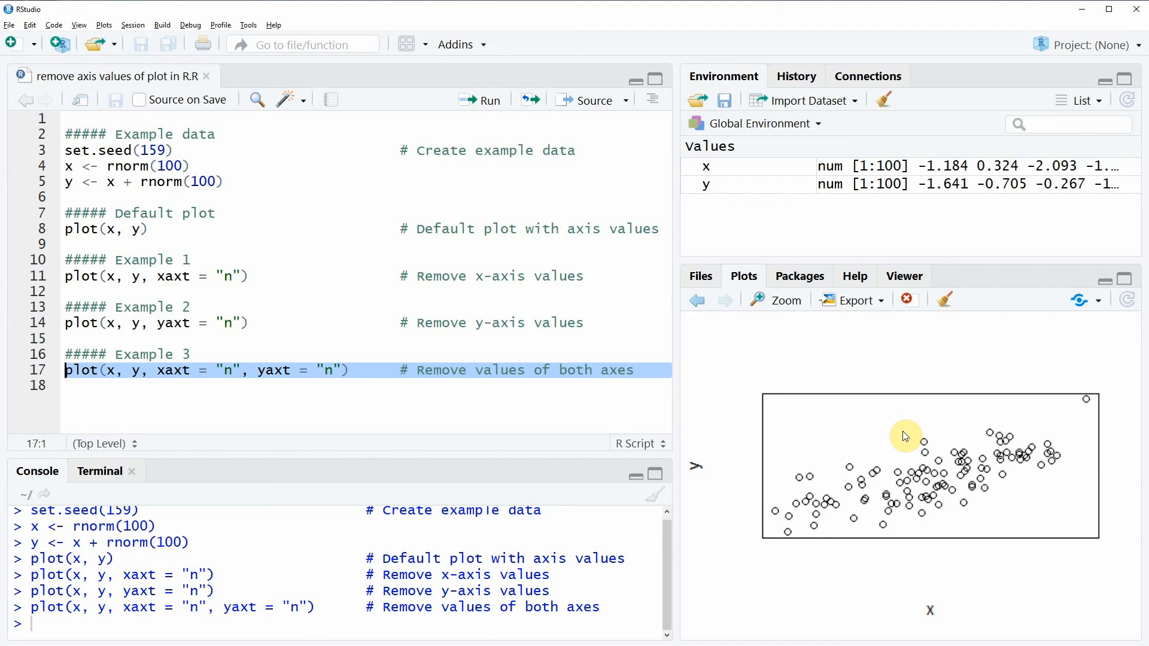
mouse_move(801, 606)
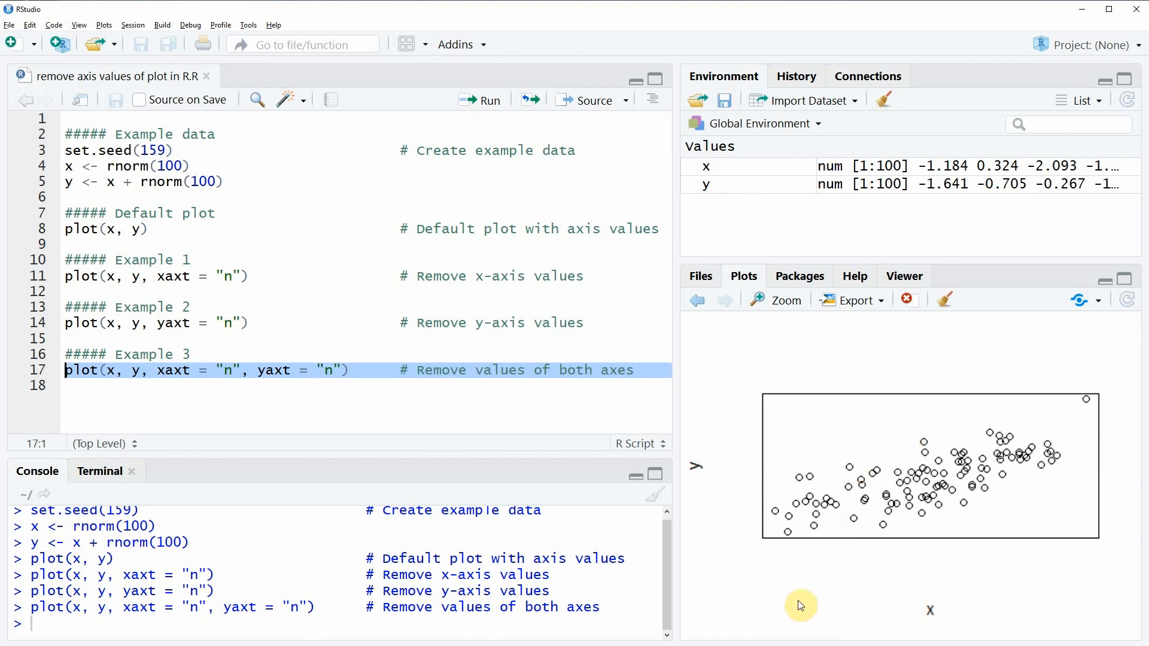